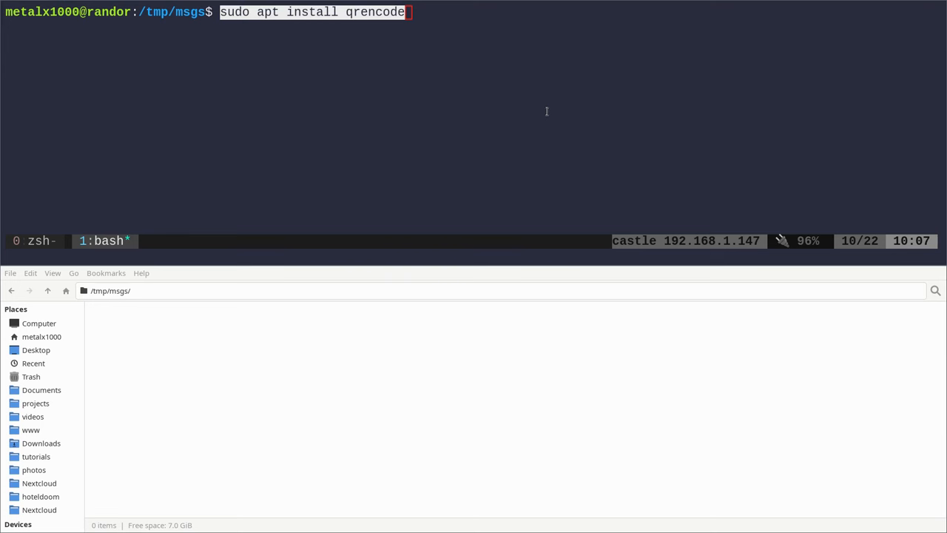
mouse_move(543, 96)
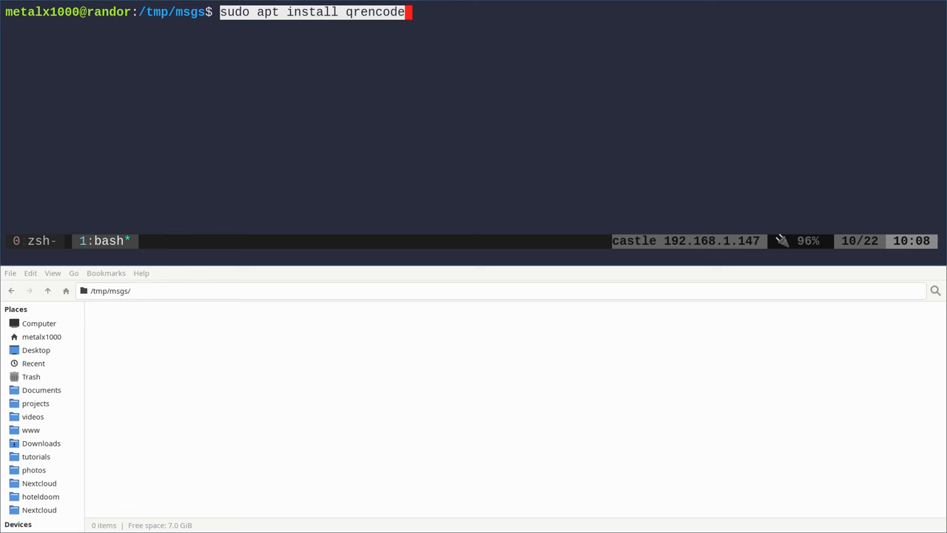
mouse_move(750, 58)
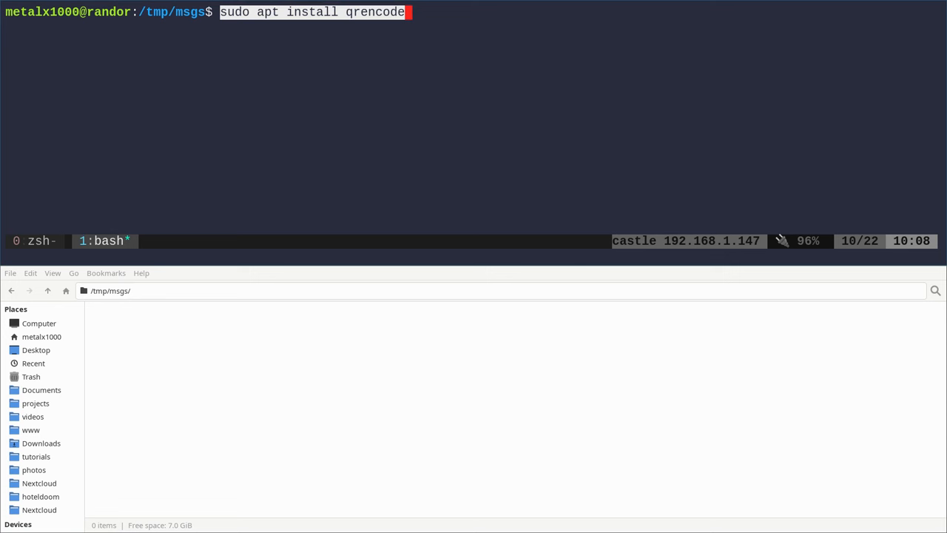
mouse_move(804, 102)
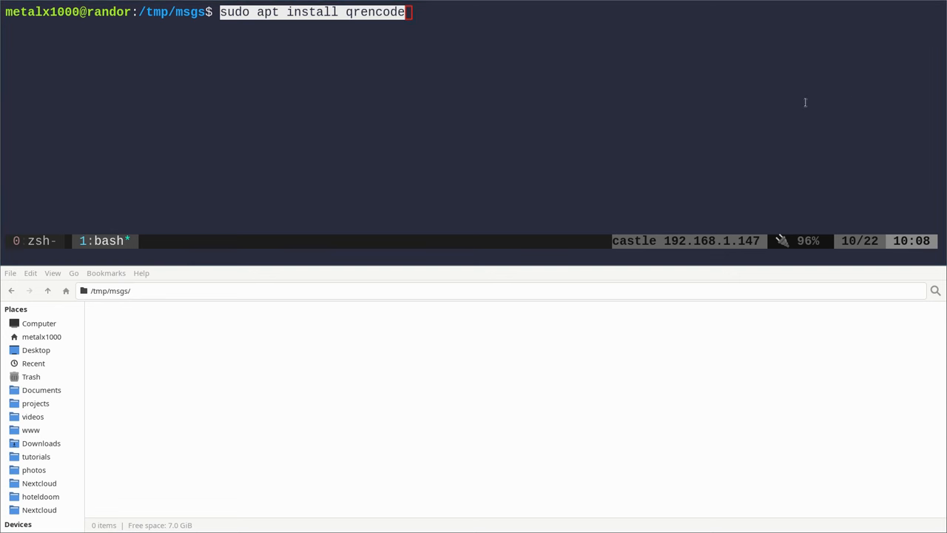
mouse_move(726, 93)
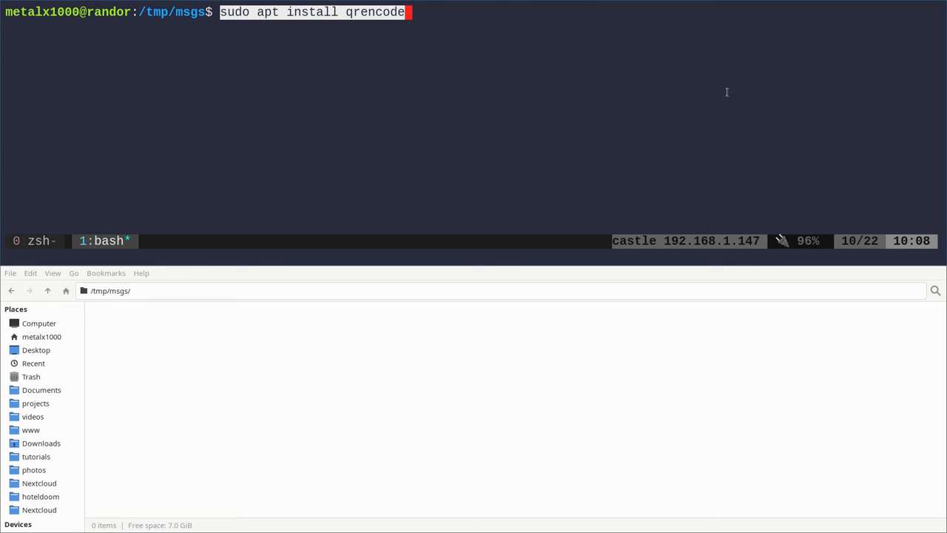
mouse_move(70, 166)
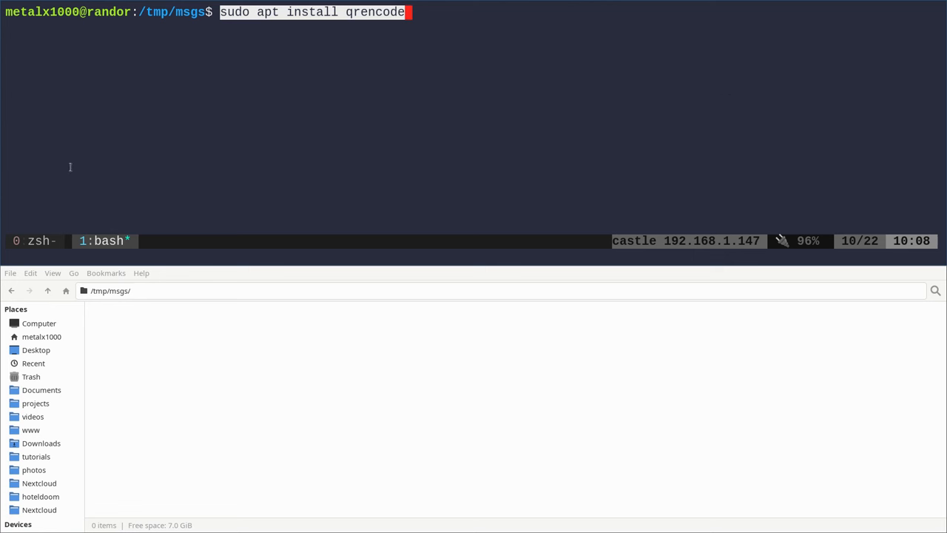
mouse_move(233, 13)
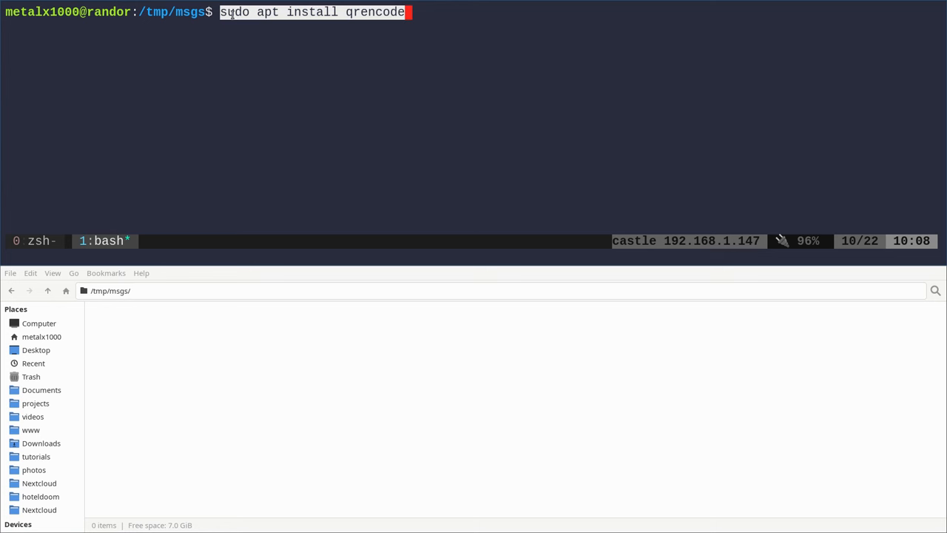
mouse_move(302, 44)
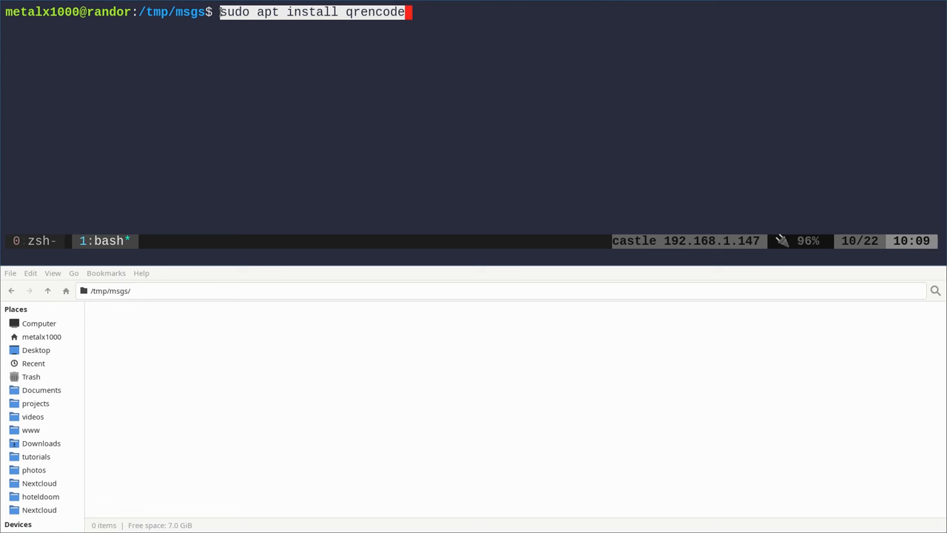
mouse_move(422, 165)
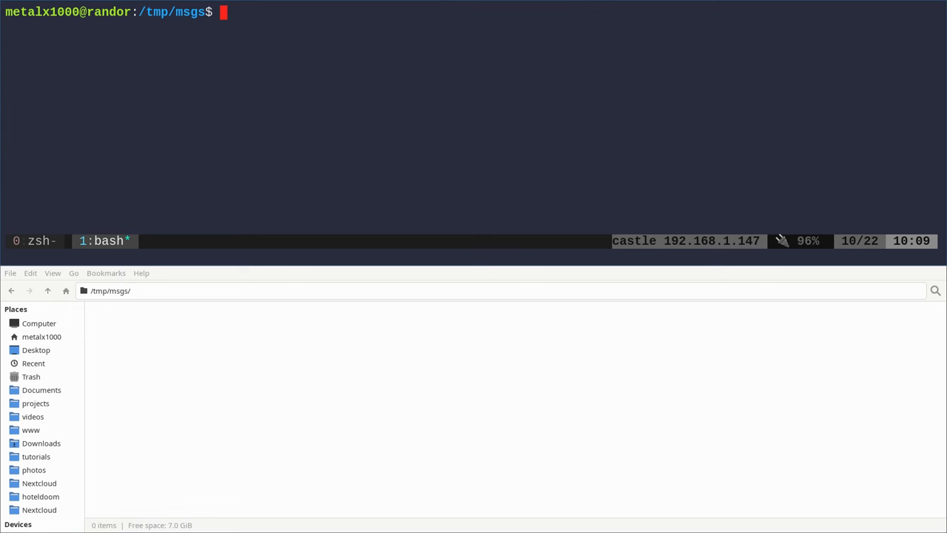
mouse_move(39, 128)
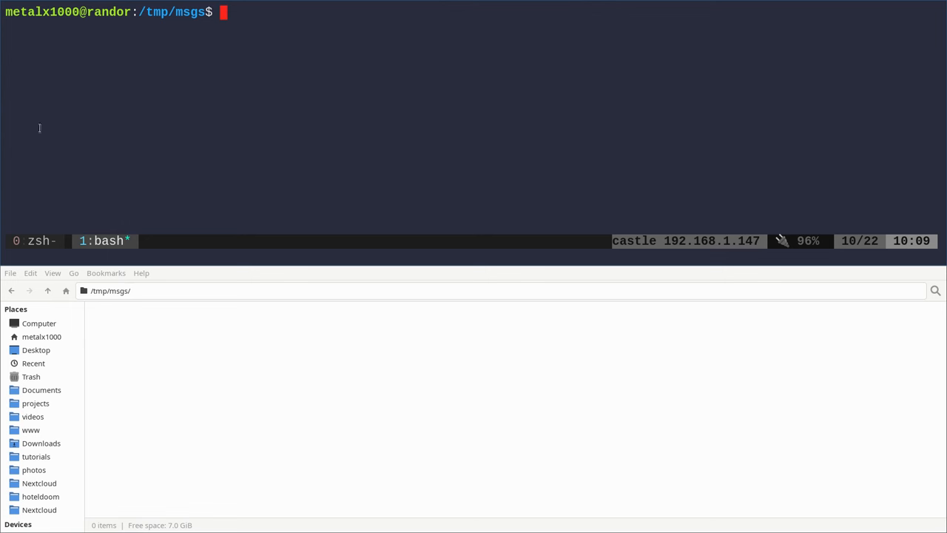
type("qr")
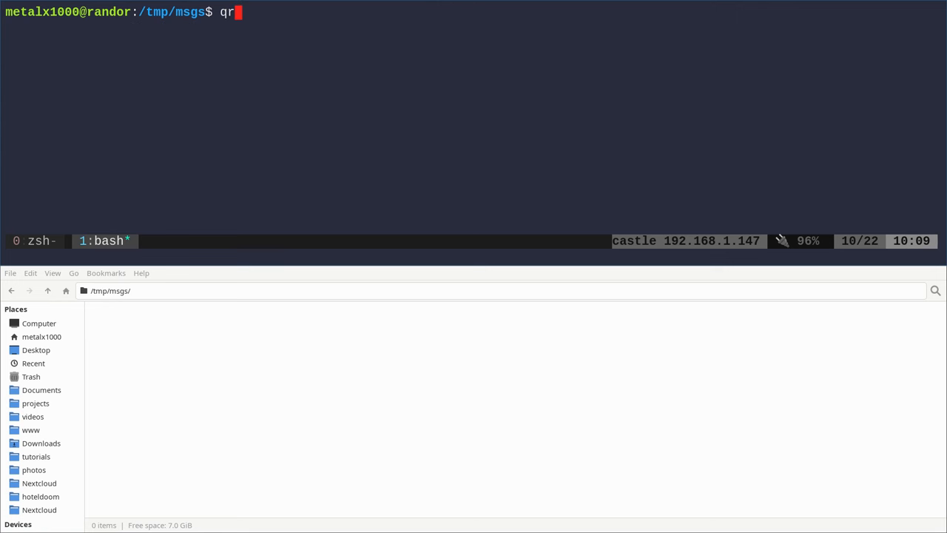
type("encode")
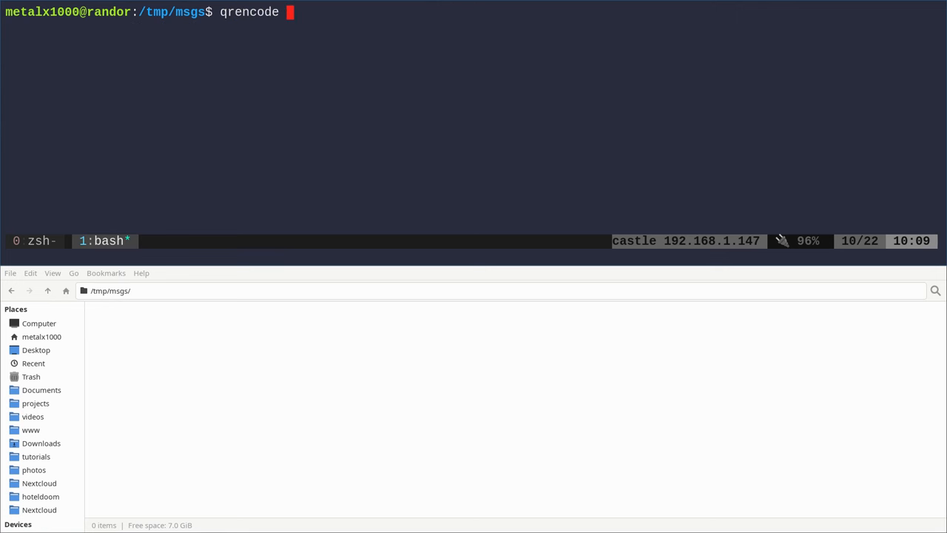
key("Return")
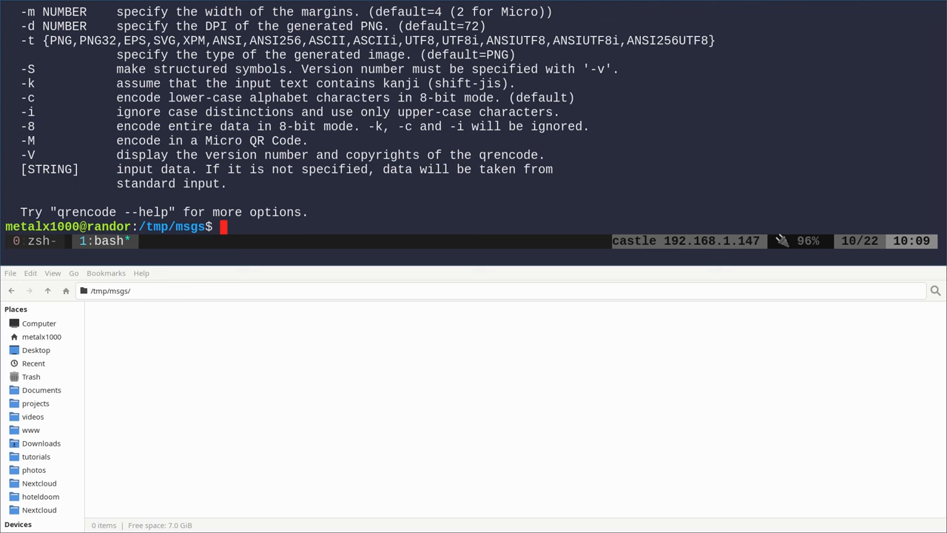
type("man")
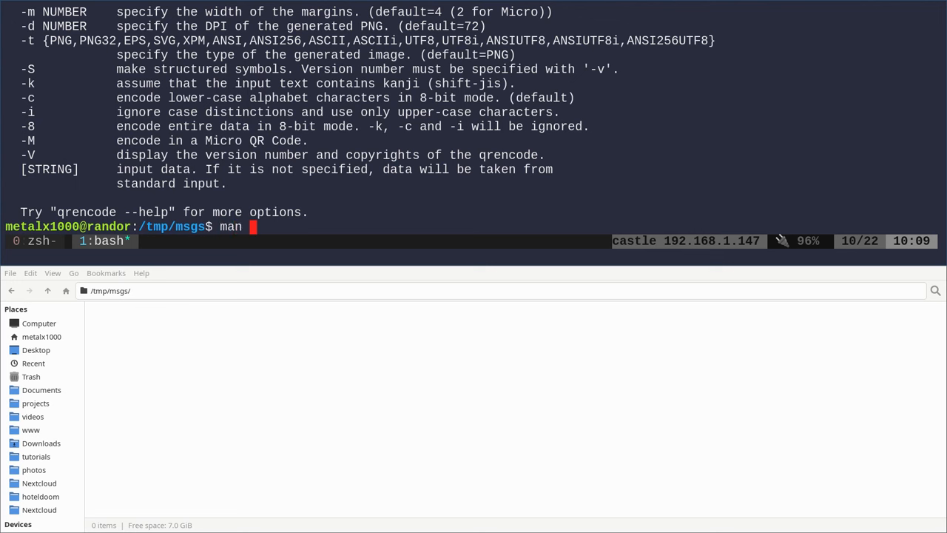
type("q")
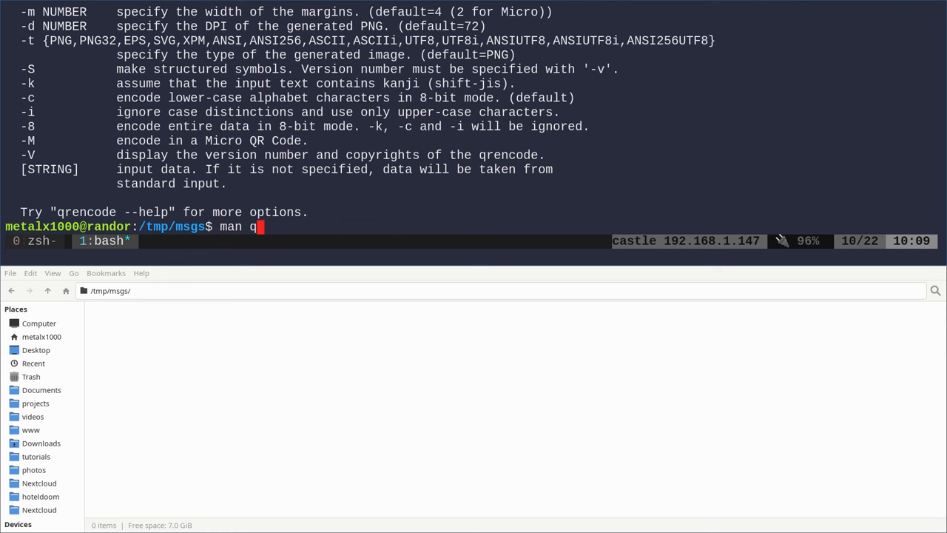
type("rencode")
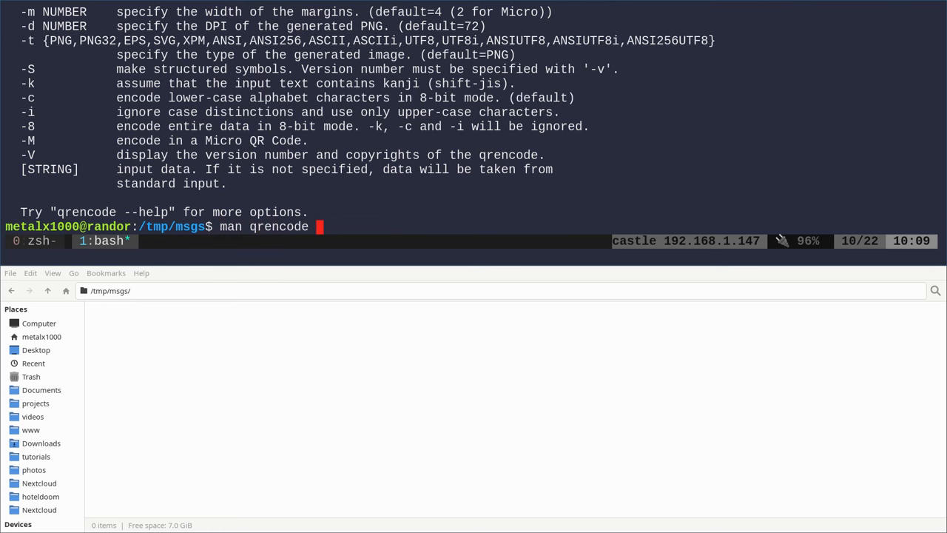
key("Return")
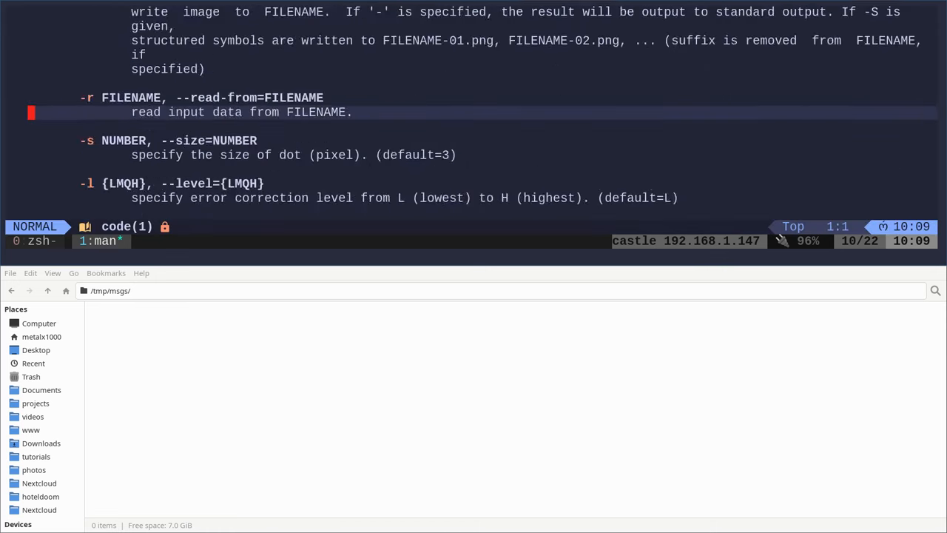
scroll("down", 3)
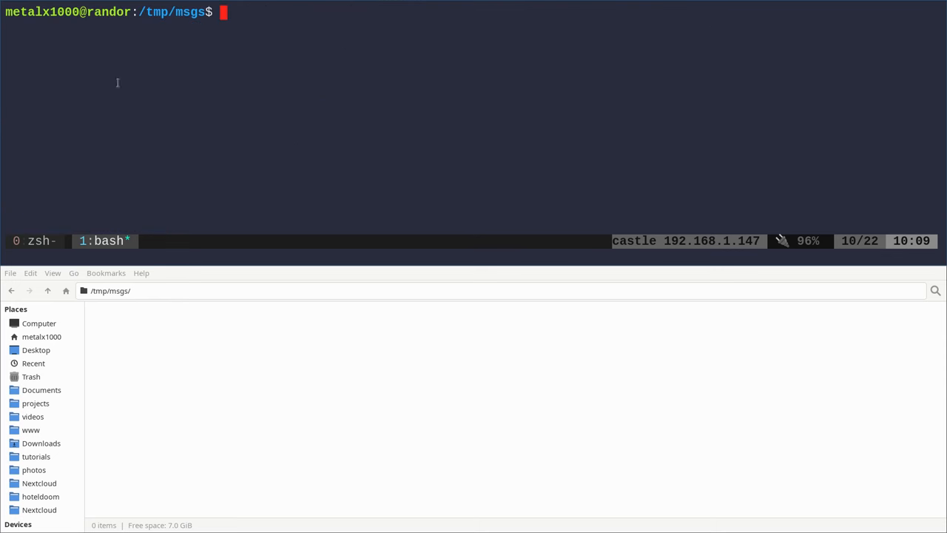
mouse_move(277, 76)
type("echo \"This is my message\"|")
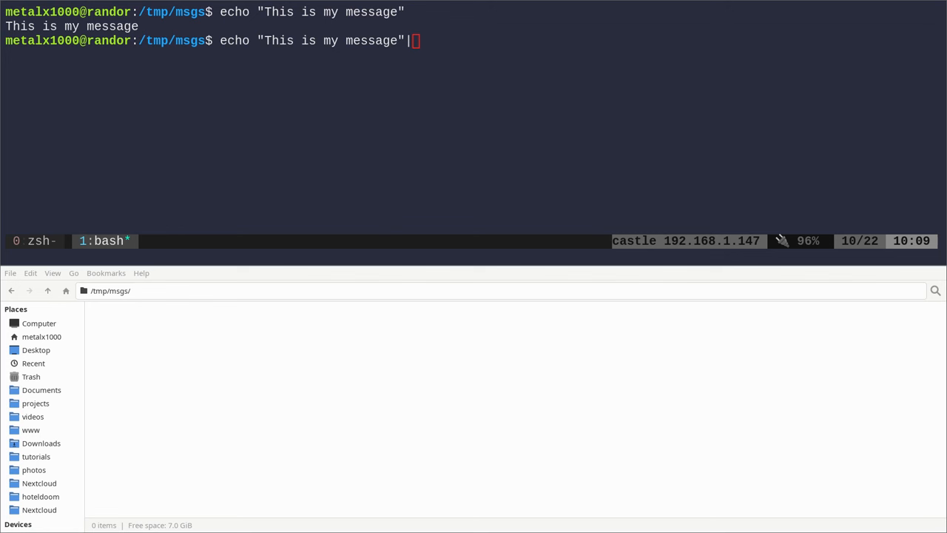
mouse_move(165, 148)
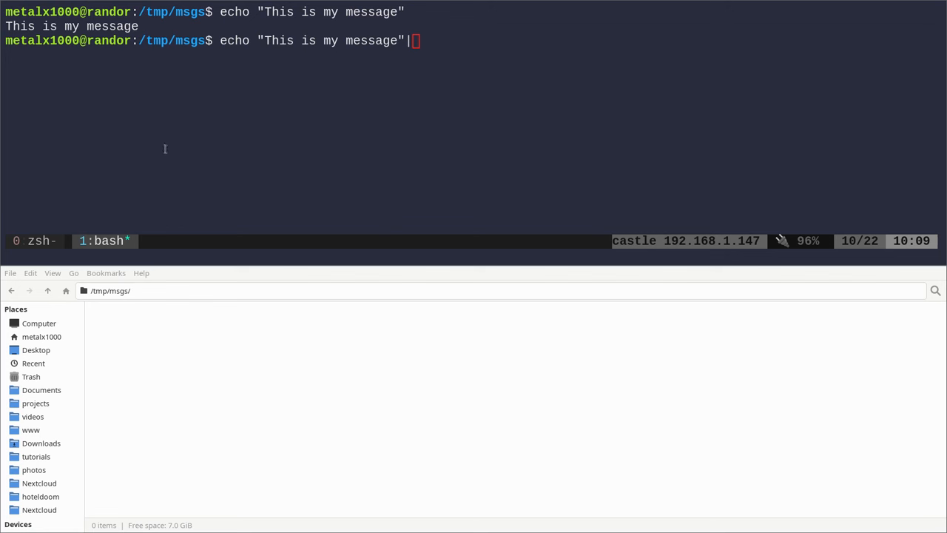
Pipe the echoed message to qrencode without options to see its usage summary
type("qren")
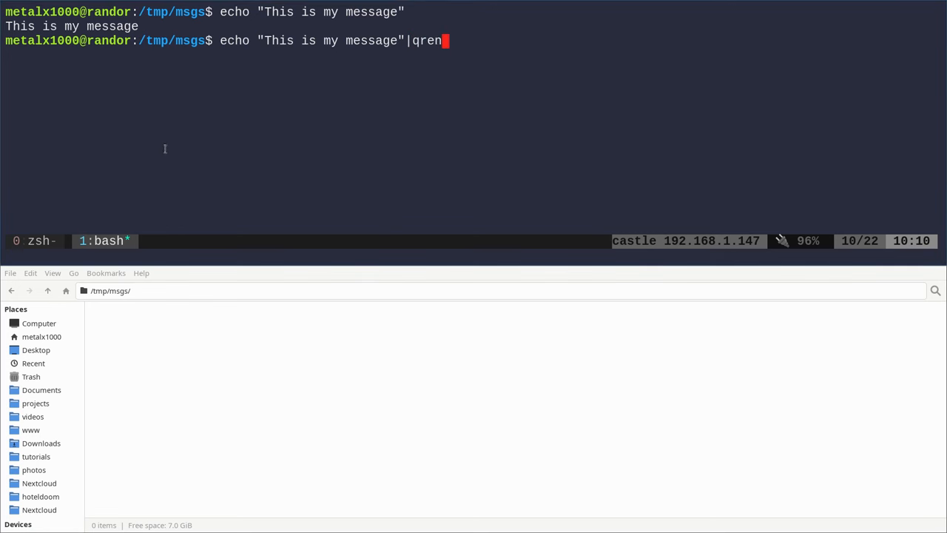
key("Return")
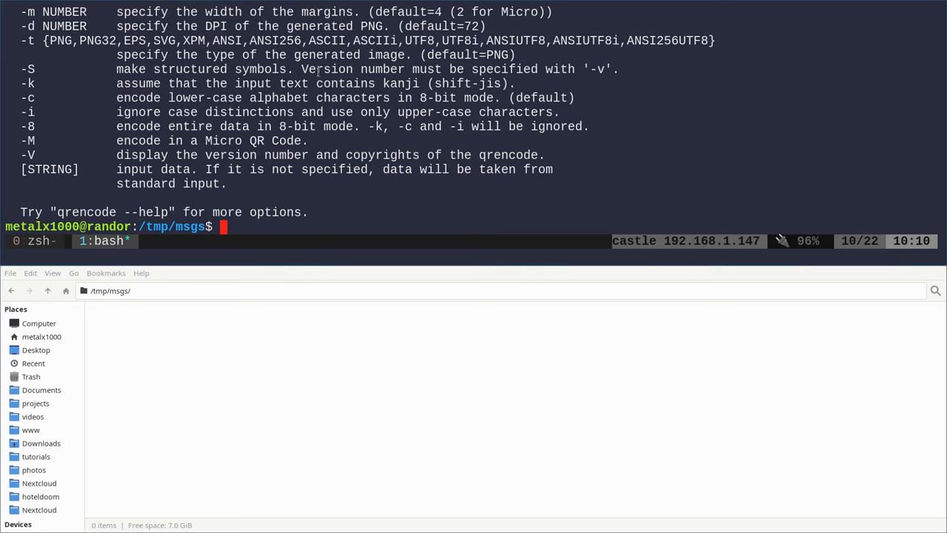
Pipe "This is my message" into qrencode -t png, which complains of no output filename
type("echo \"This is my message\"|qrencode")
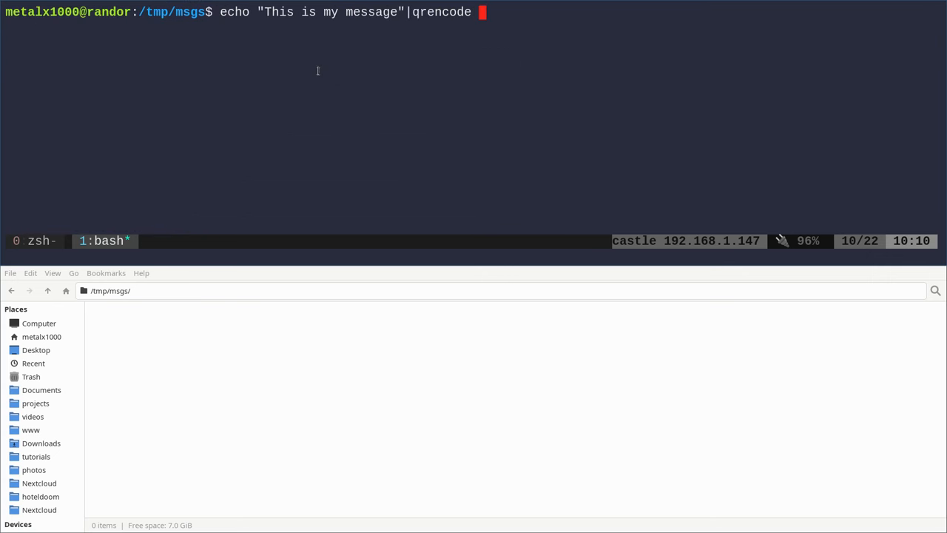
type("-t pn")
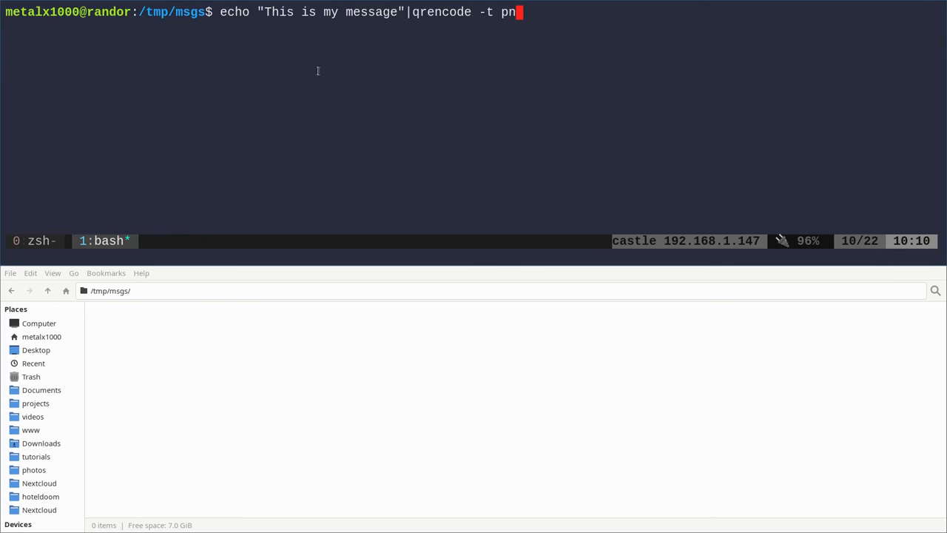
type("g")
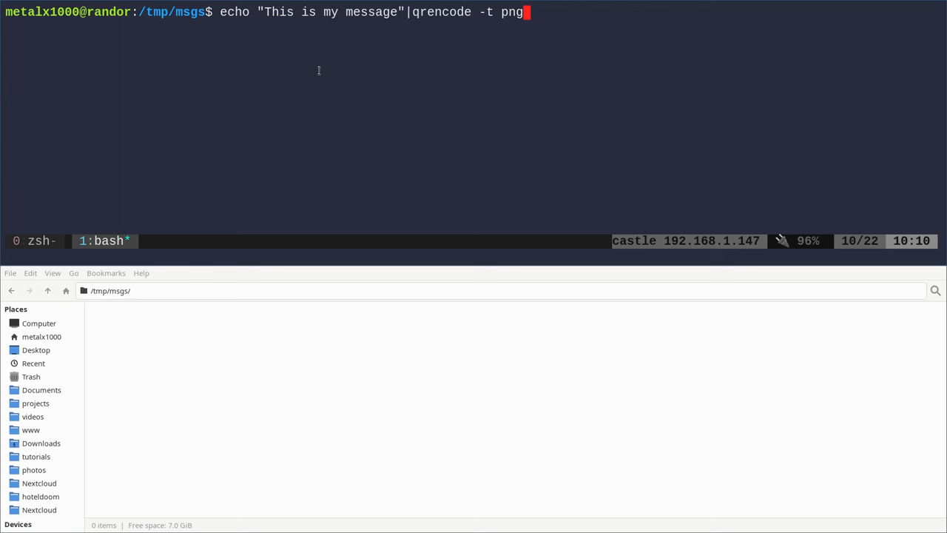
key("Return")
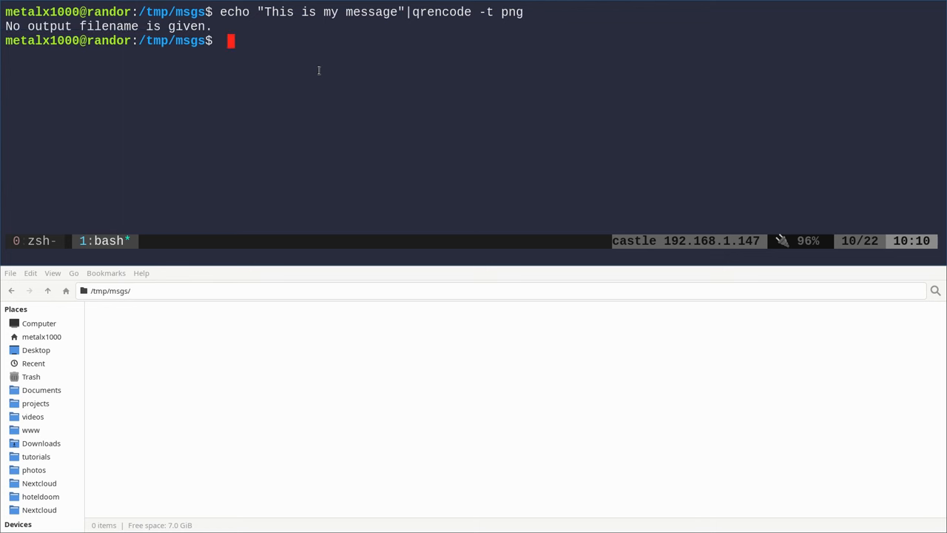
Rerun the command with -o msg.png so the QR code is saved as msg.png
key("Up")
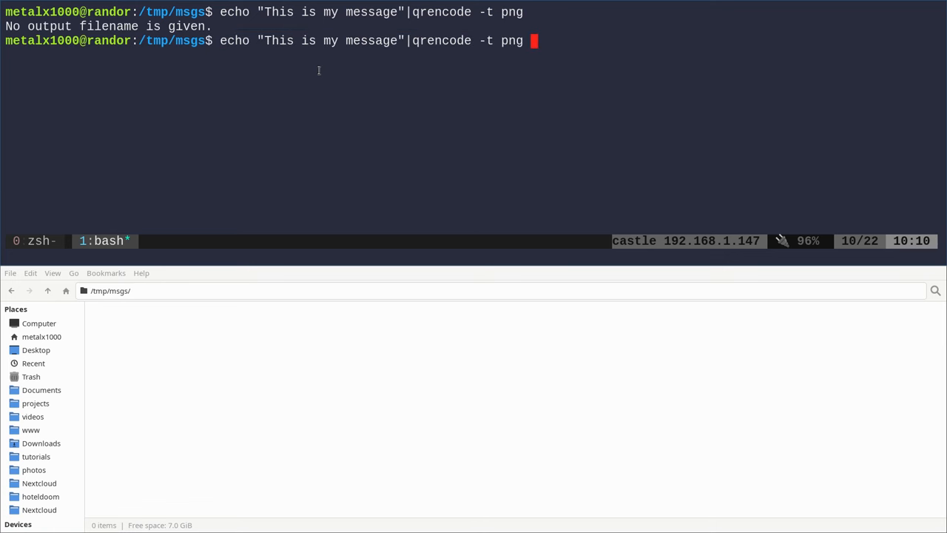
type("msg.")
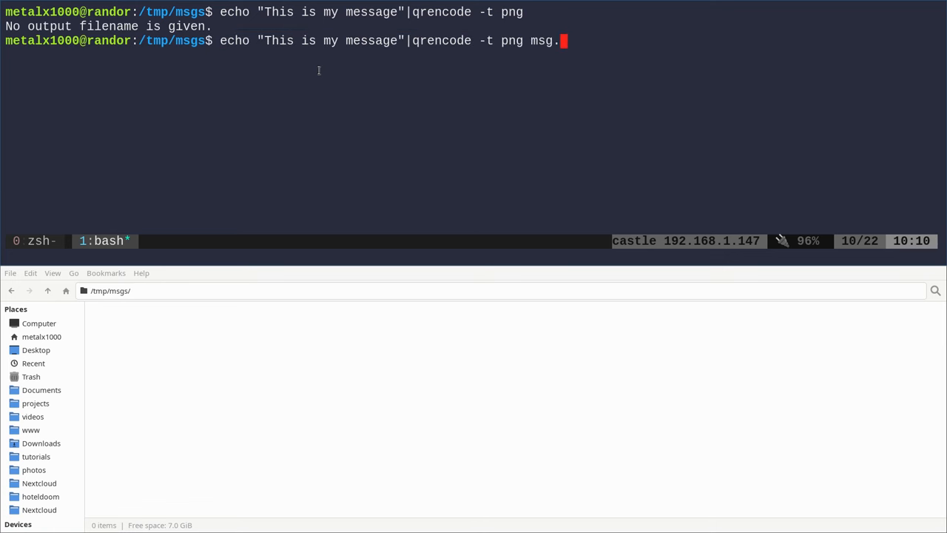
key("Return")
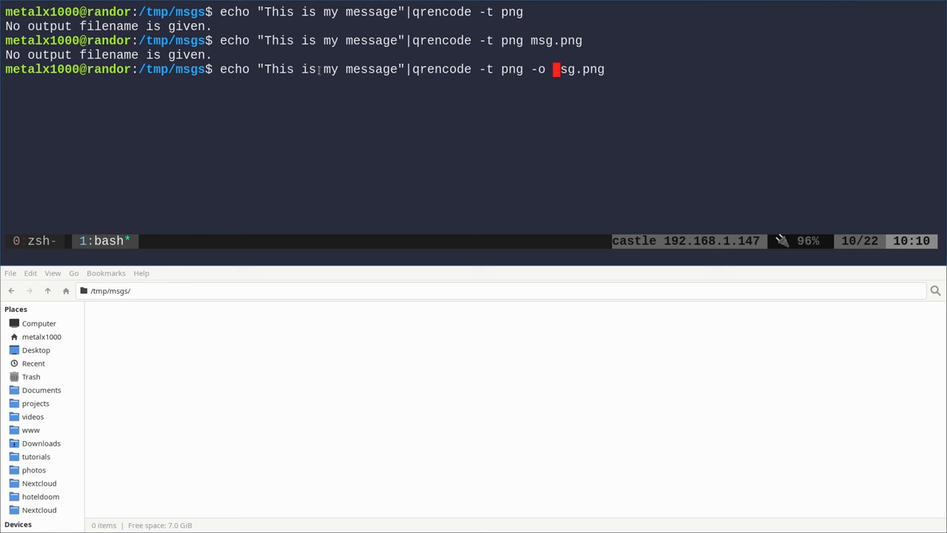
key("Return")
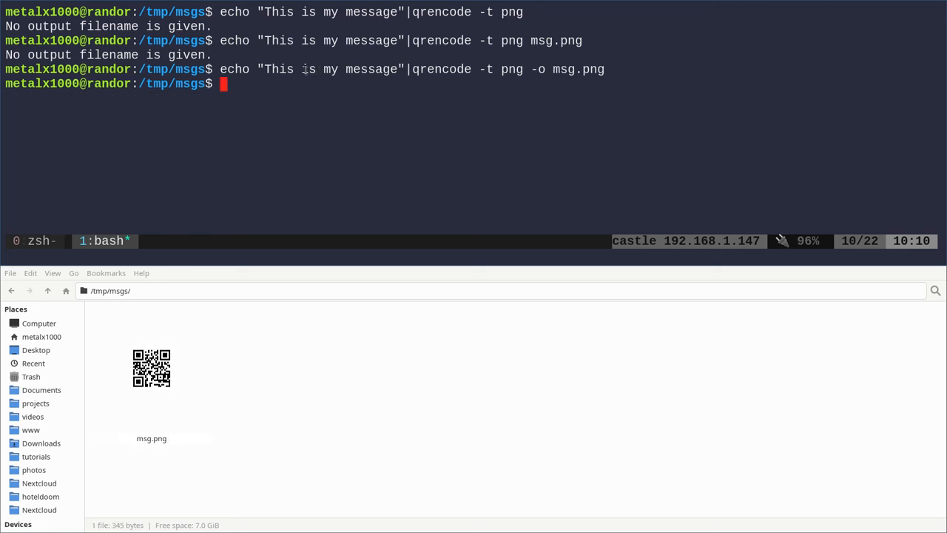
mouse_move(369, 157)
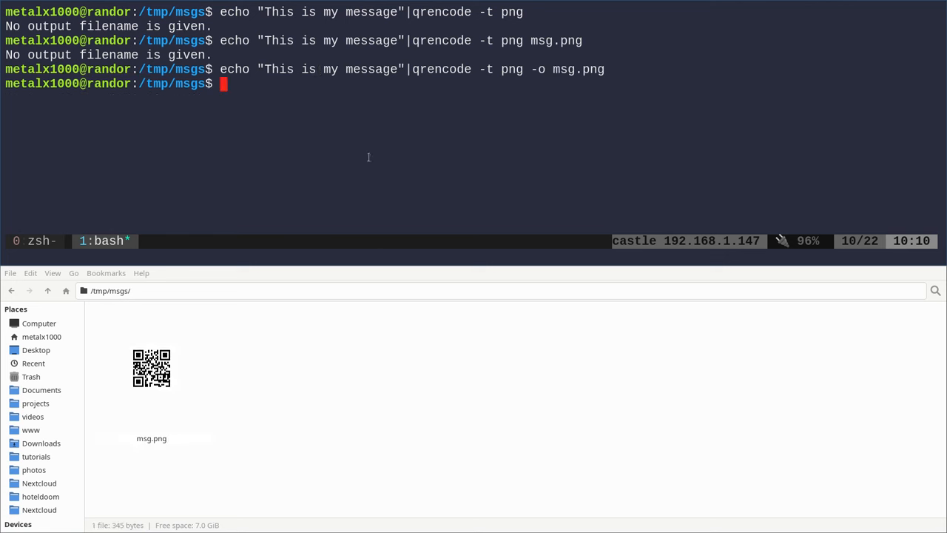
mouse_move(163, 393)
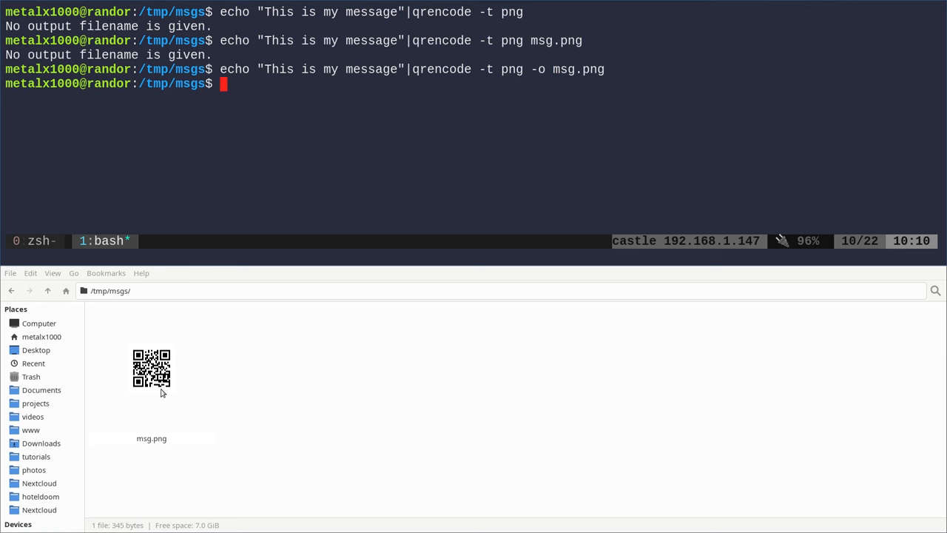
mouse_move(271, 403)
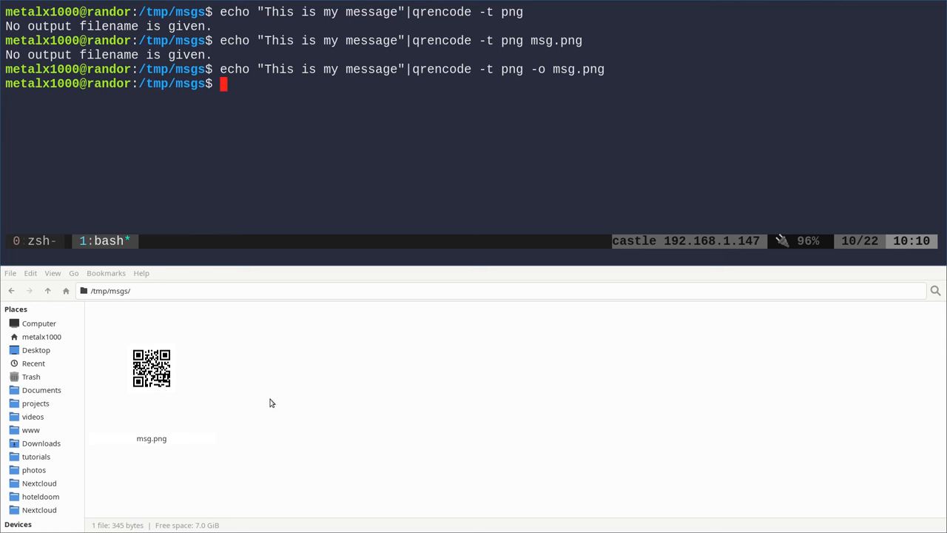
mouse_move(212, 402)
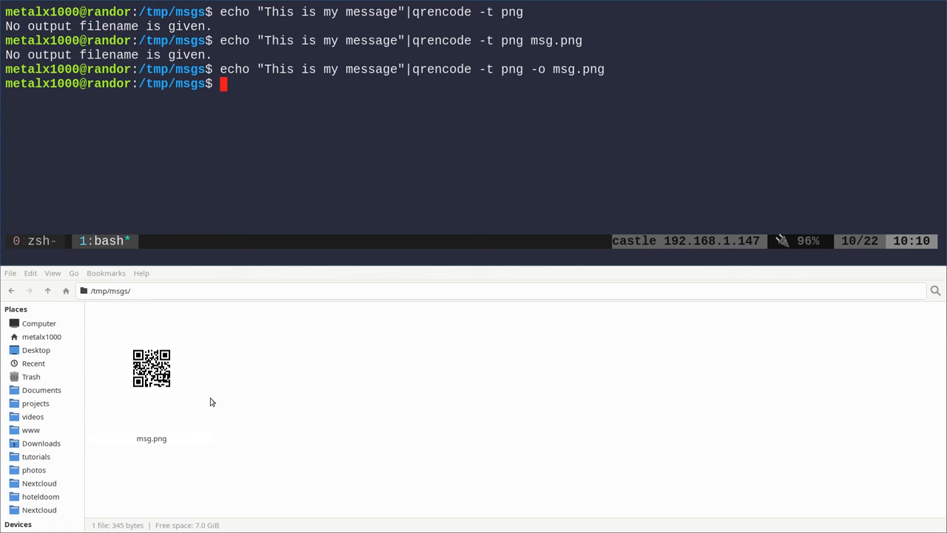
View the msg.png QR code image in Shotwell from the file manager
double_click(151, 368)
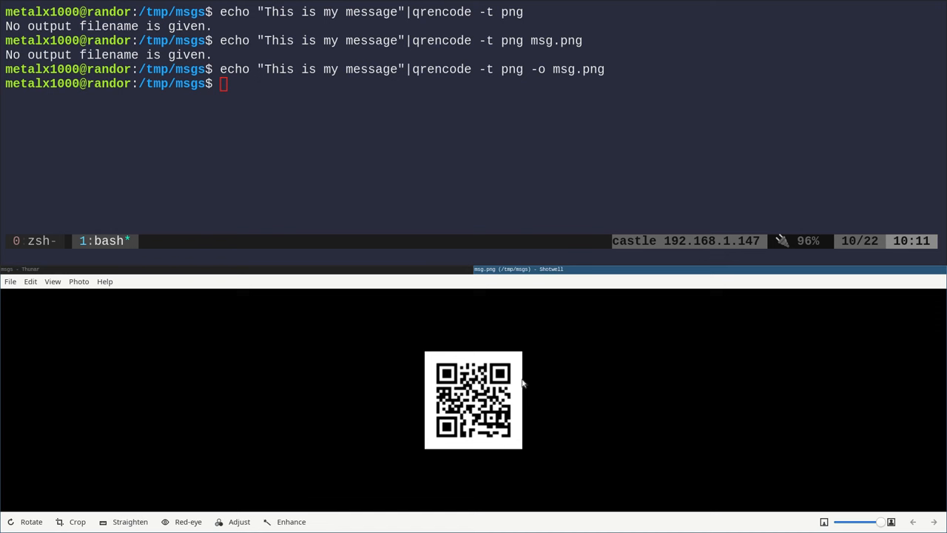
mouse_move(787, 370)
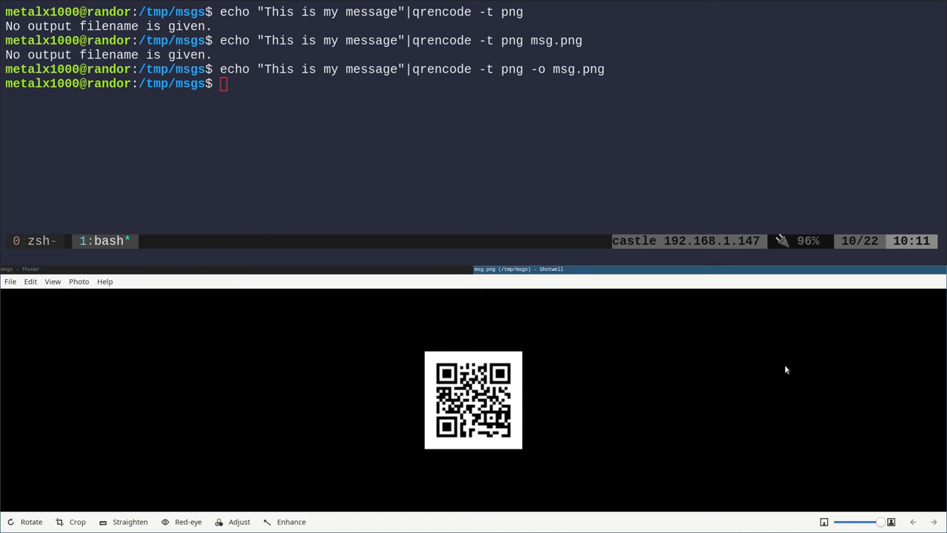
mouse_move(798, 370)
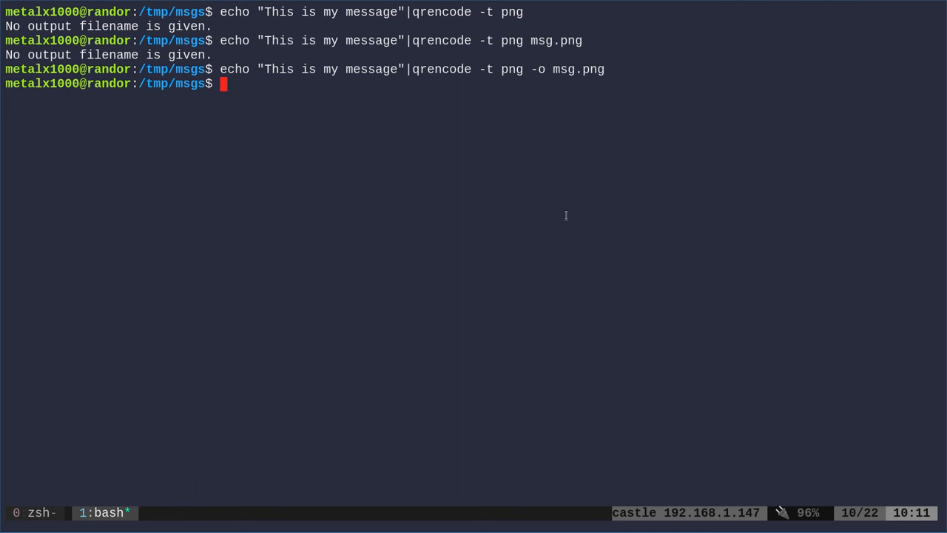
Show qrencode -h and highlight the UTF8 output type in the help
type("qre")
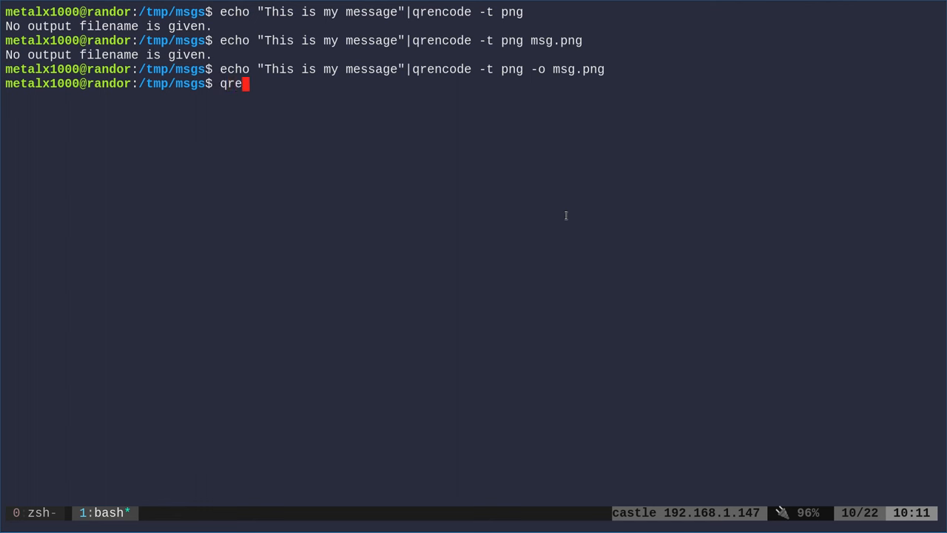
key("Return")
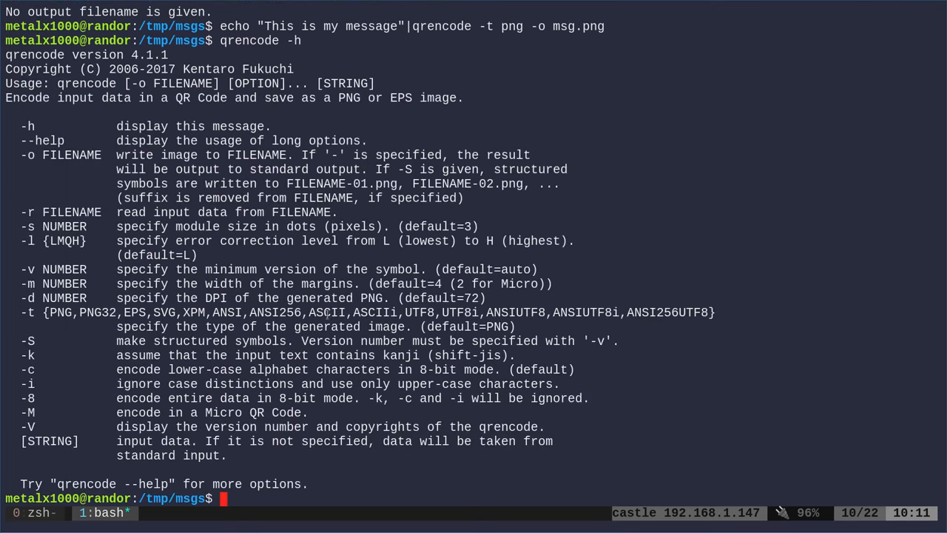
double_click(326, 311)
type("qrencode -h")
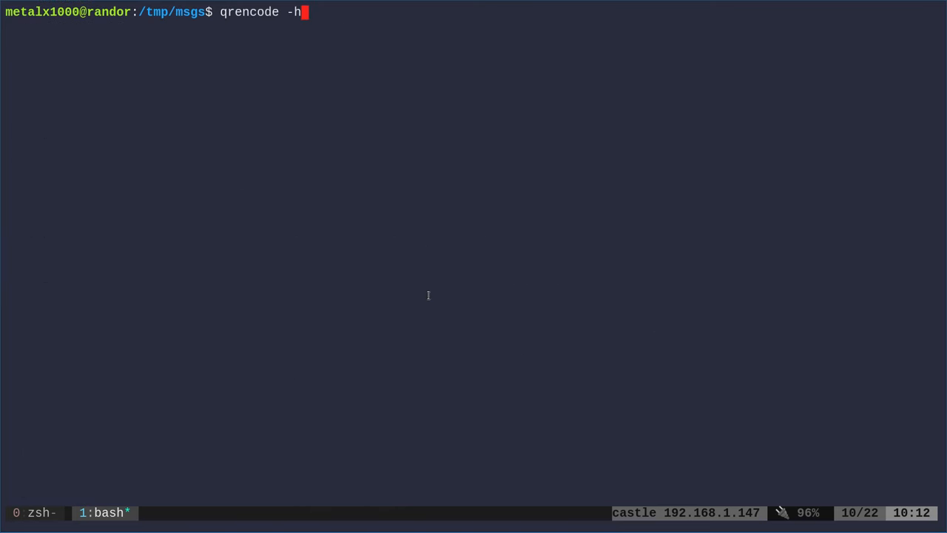
Render the QR code of "This is my message" in the terminal using -t UTF8
type("echo \"This is my message\"|qrencode -t png")
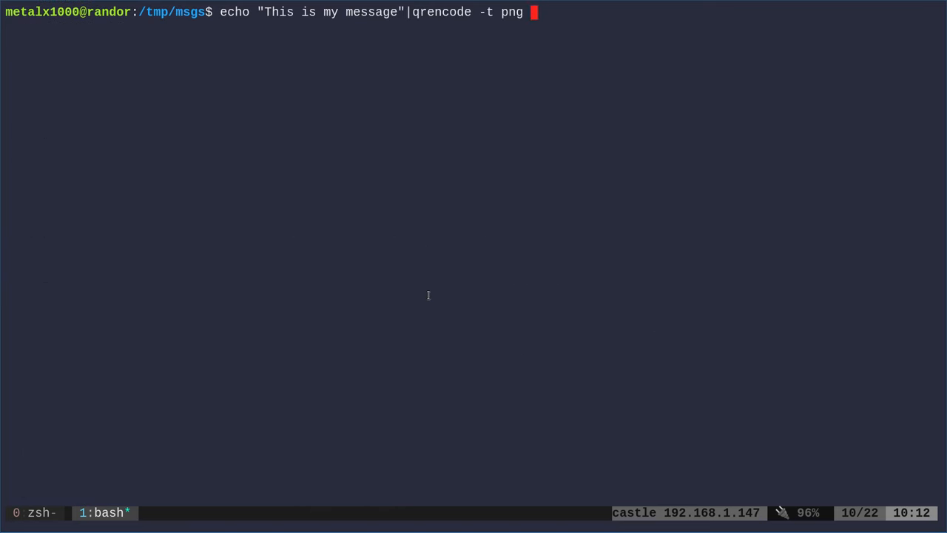
type("UTF8")
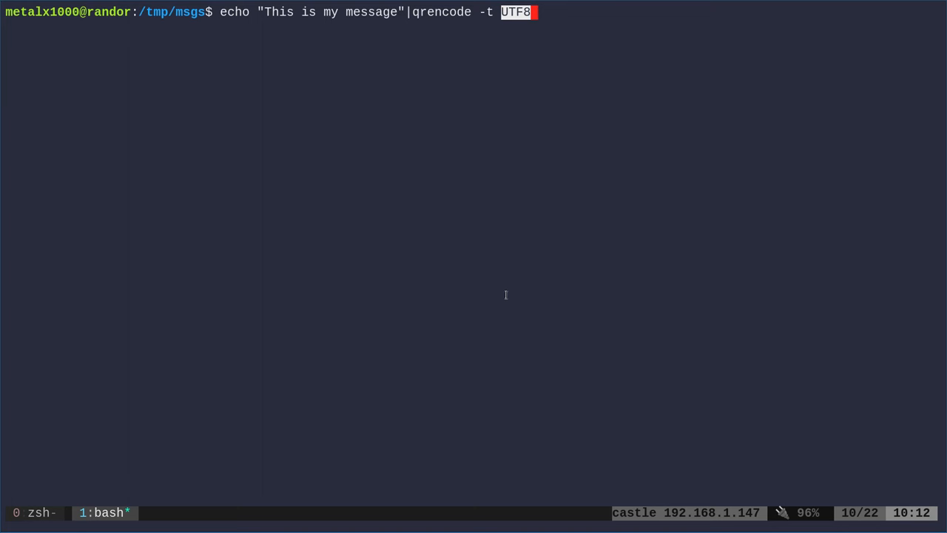
mouse_move(563, 278)
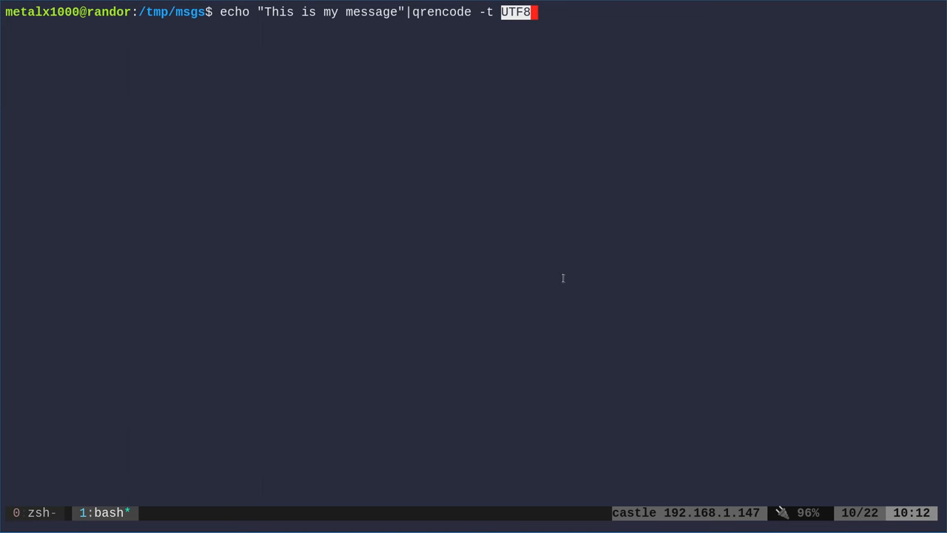
key("Return")
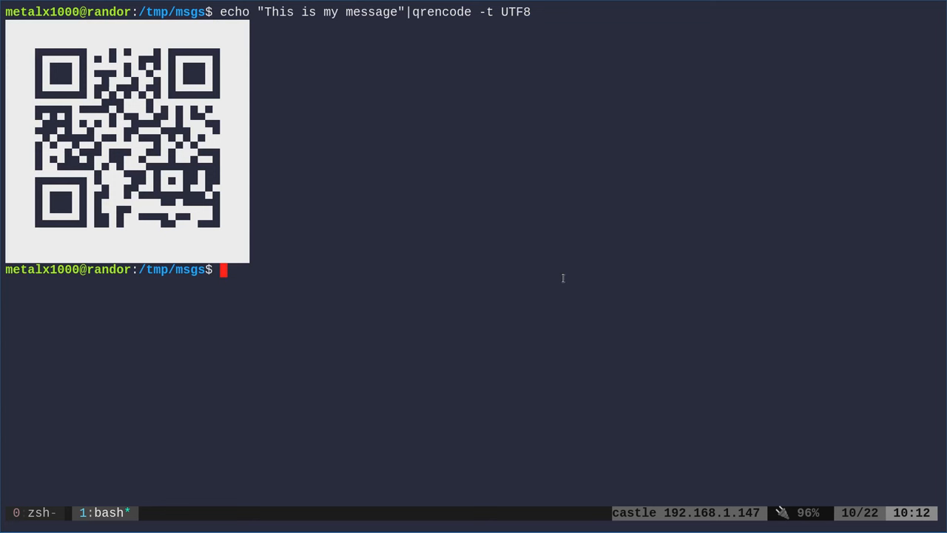
mouse_move(511, 246)
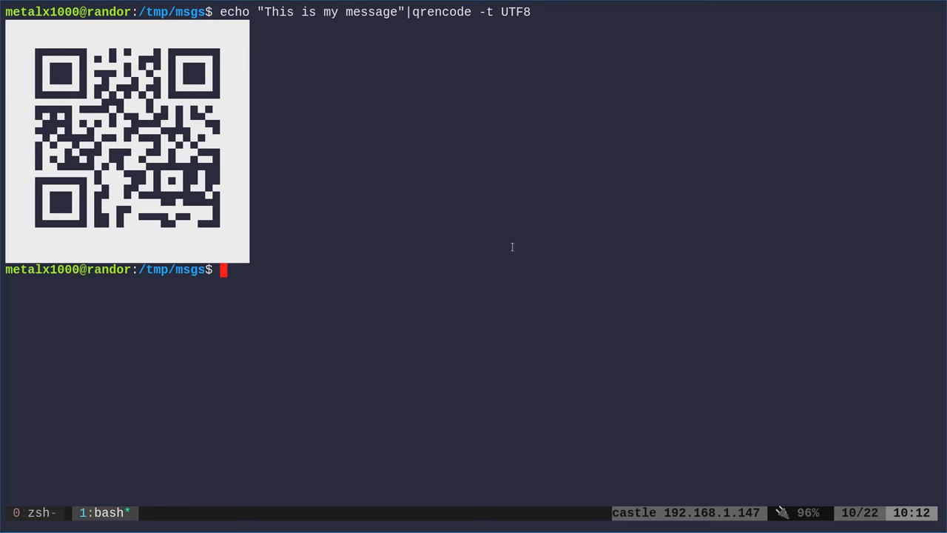
mouse_move(192, 102)
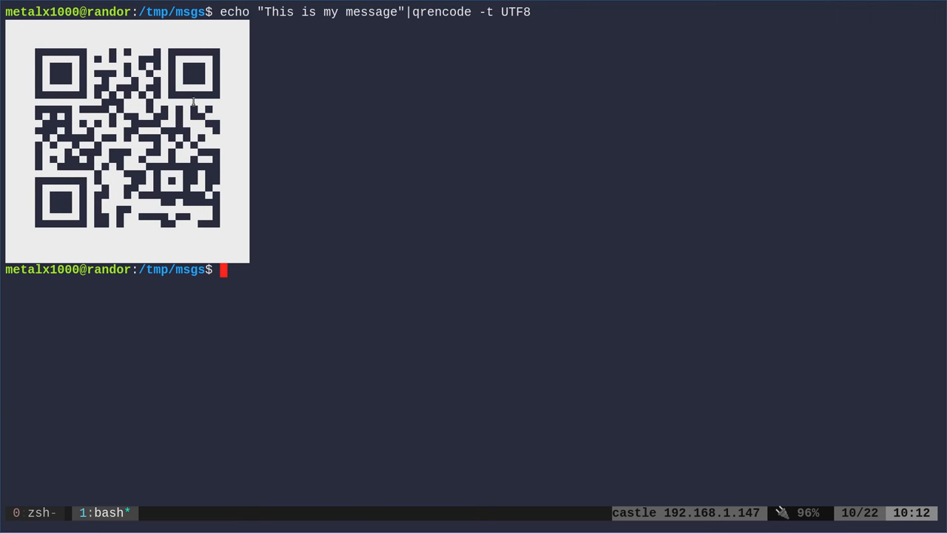
mouse_move(41, 44)
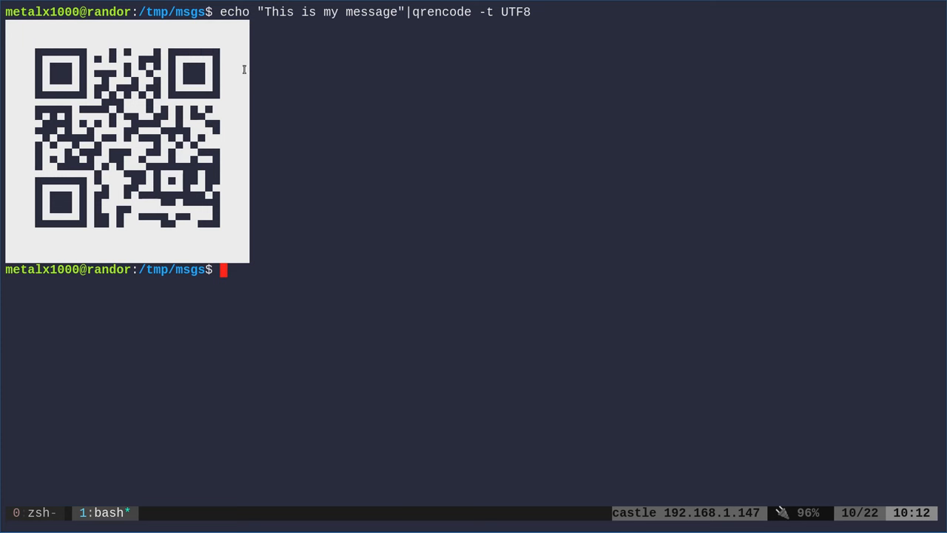
mouse_move(295, 79)
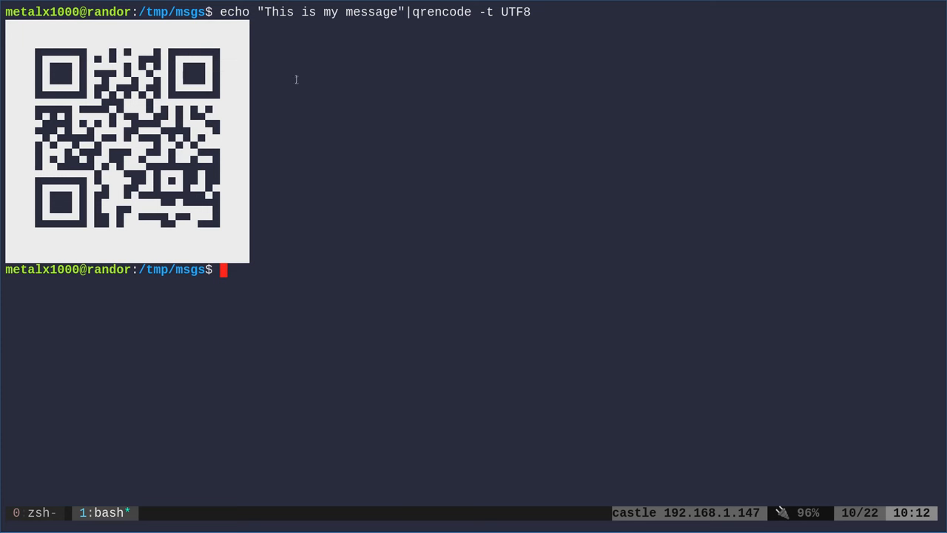
mouse_move(279, 77)
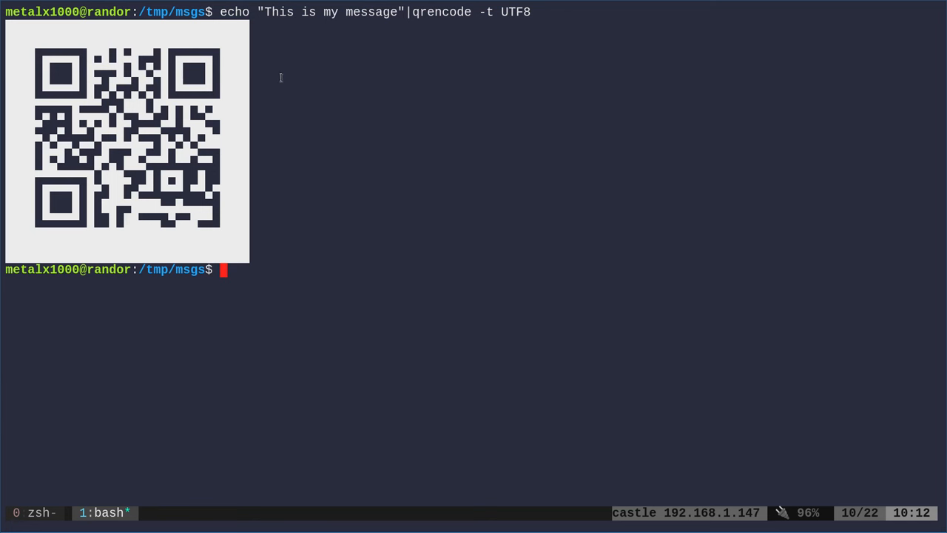
Review qrencode's help once more and clear the screen
type("q")
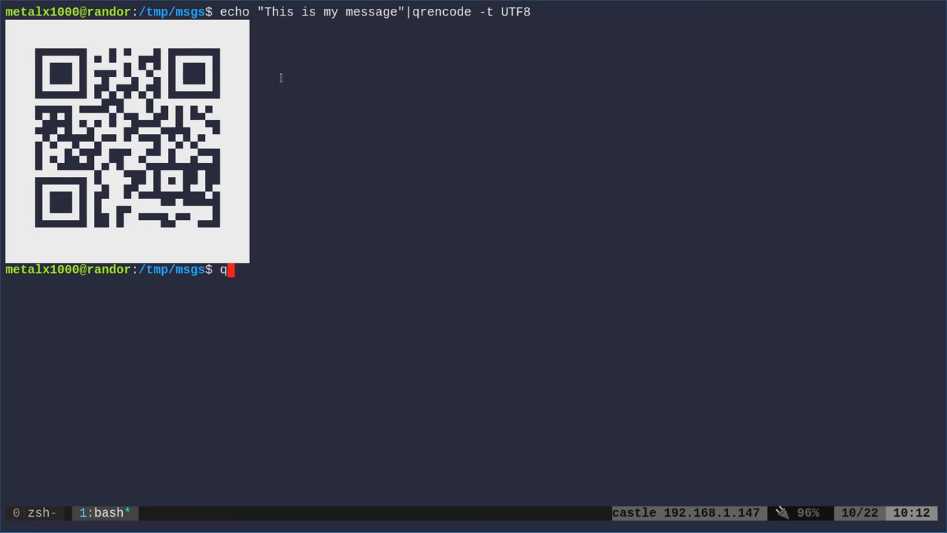
type("rencode -")
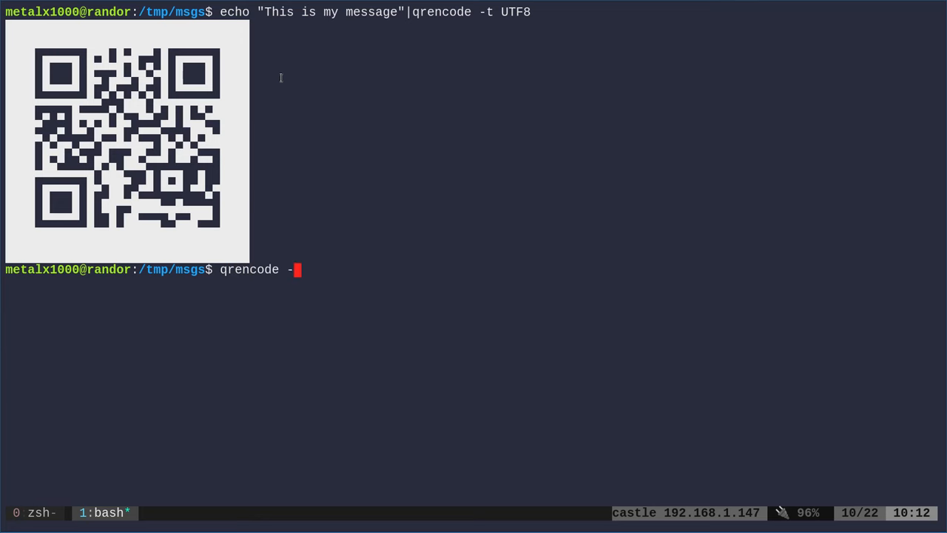
key("Return")
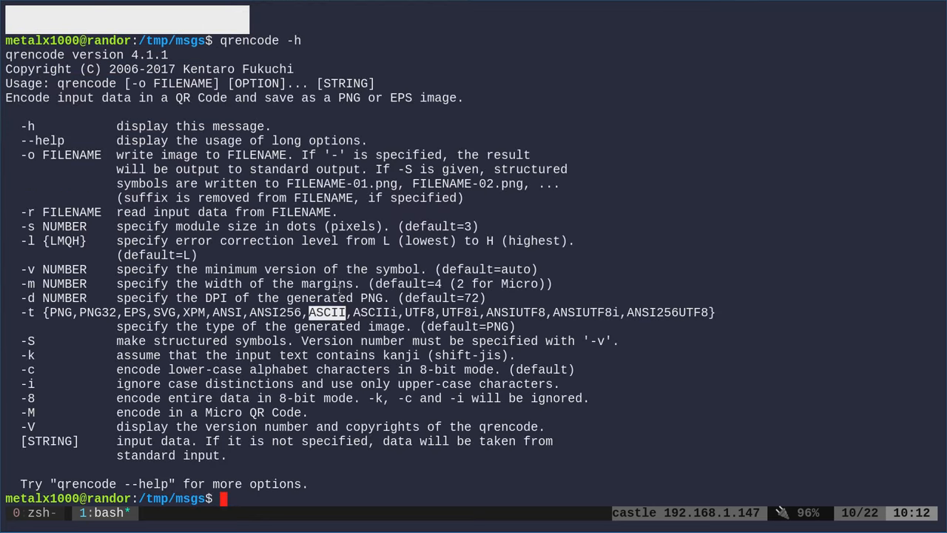
key("ctrl+l")
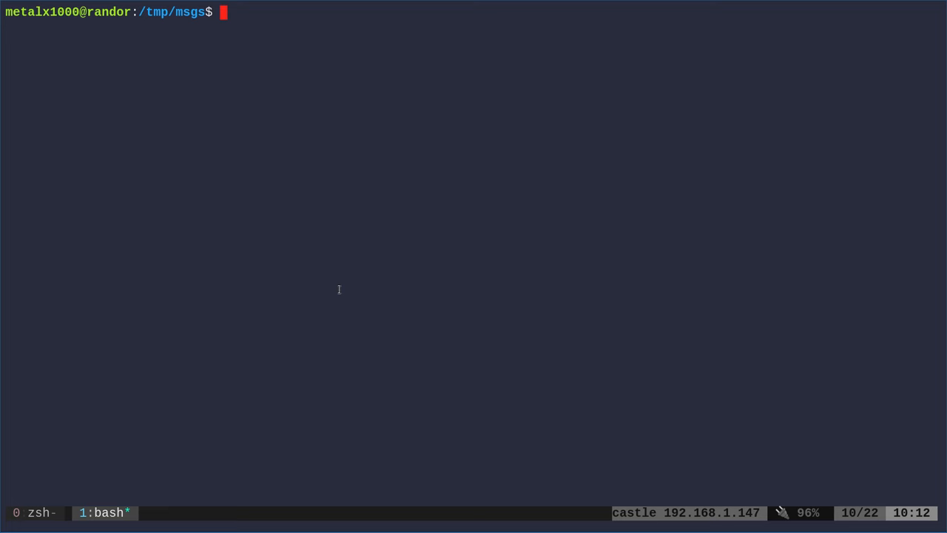
Recall the message QR command and change its output type from UTF8 to ASCII
type("echo \"This is my message\"|qrencode -t UTF8")
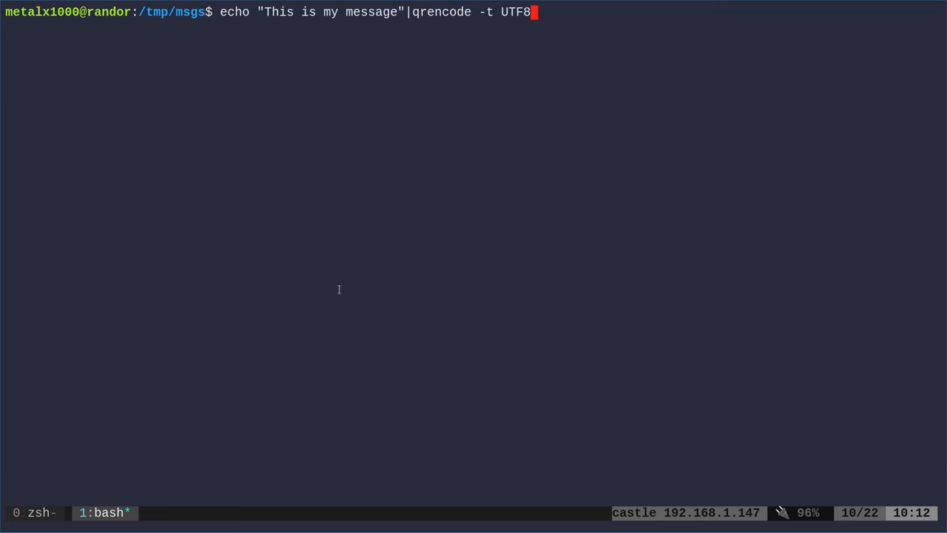
key("BackSpace")
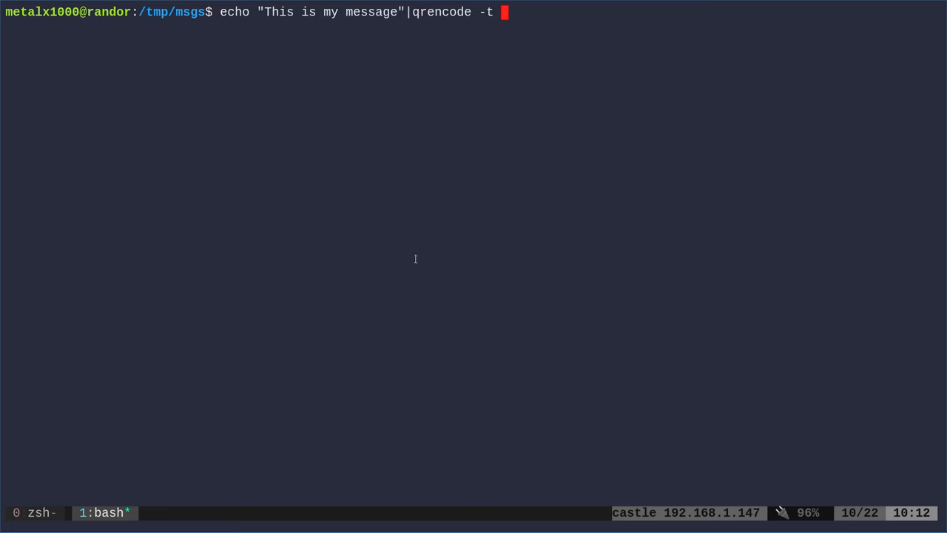
type("ASCII")
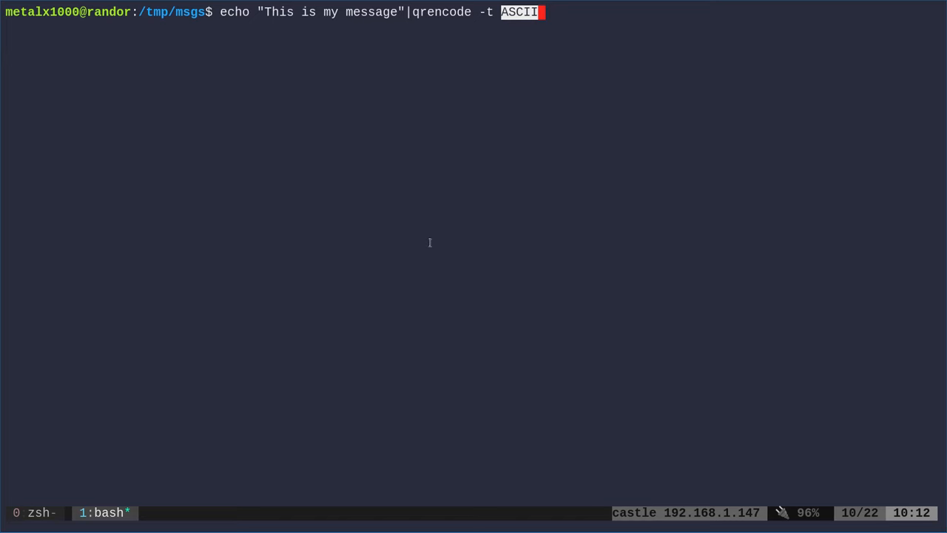
key("Return")
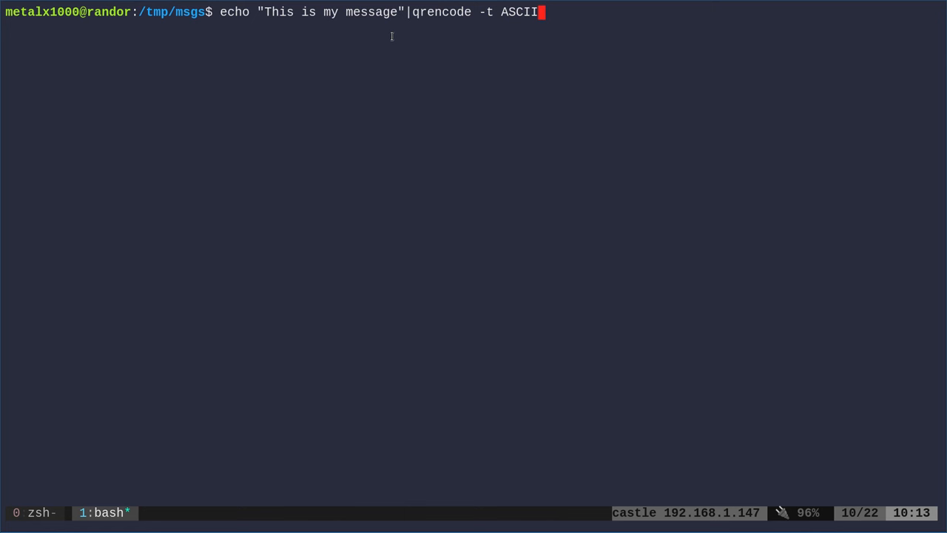
Print the message as an inverted ASCII QR code using -t ASCIIi
type("i")
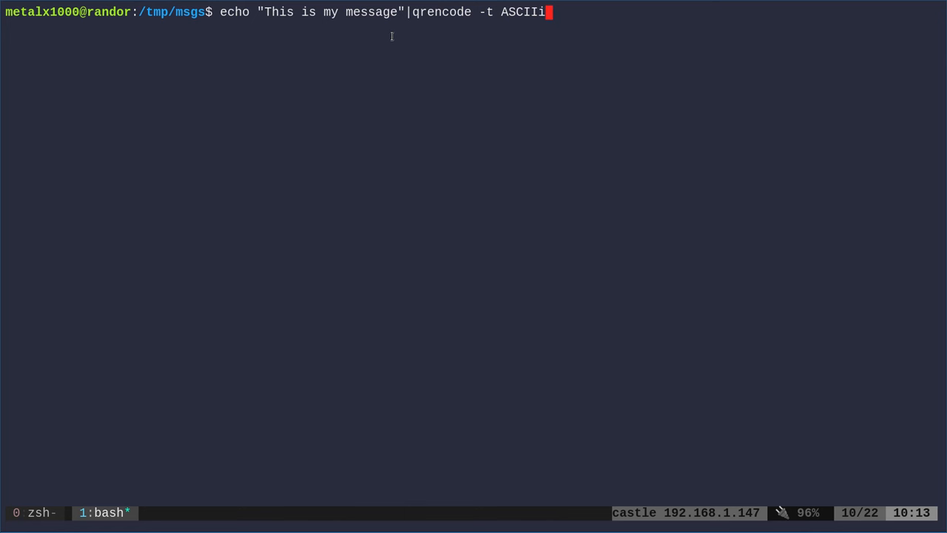
double_click(523, 12)
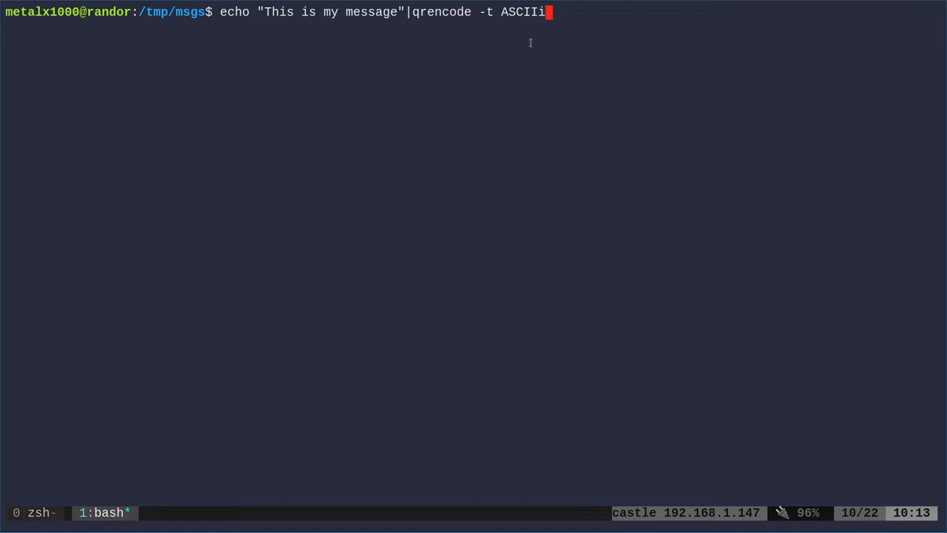
key("Return")
type("ls")
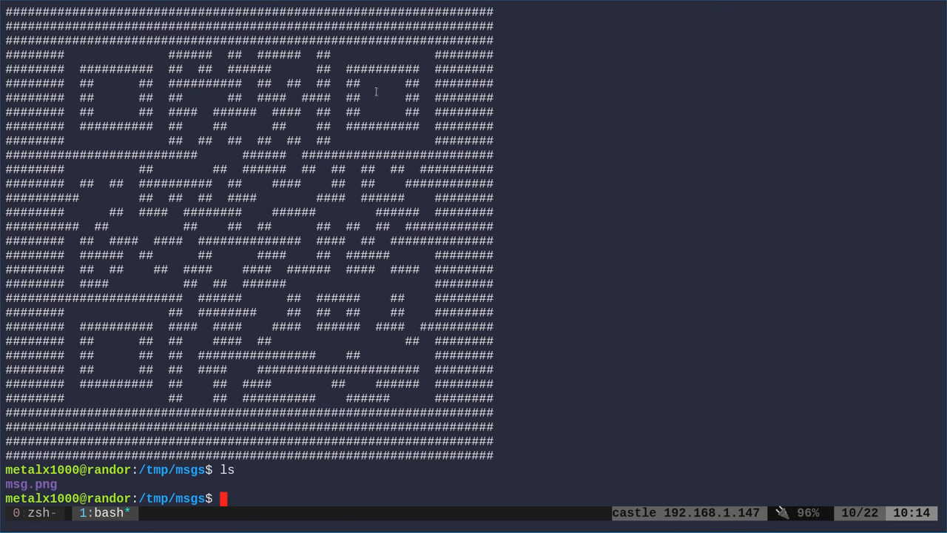
Show the sudo apt install zbar-tools zbarcam-gtk command on a cleared screen without running it
key("ctrl+l")
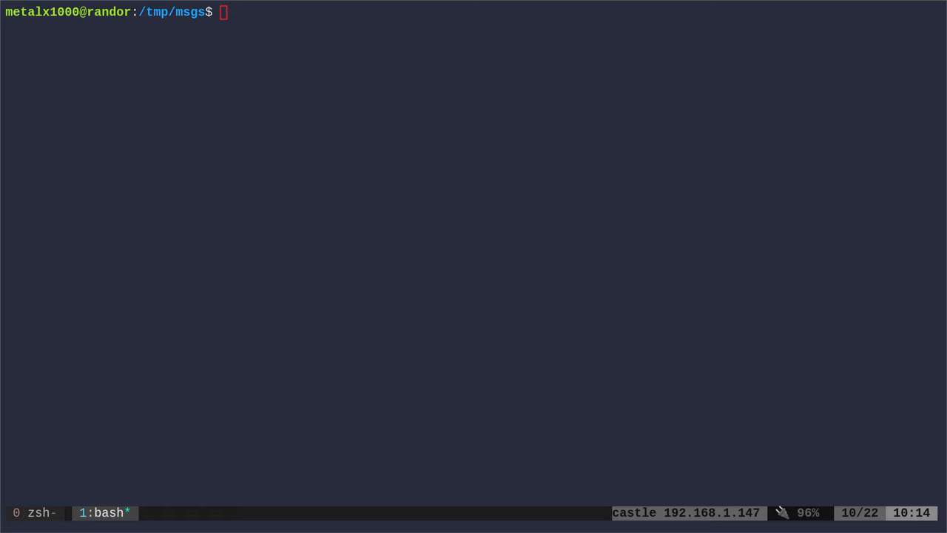
type("sudo apt install zbar-tools zbarcam-gtk")
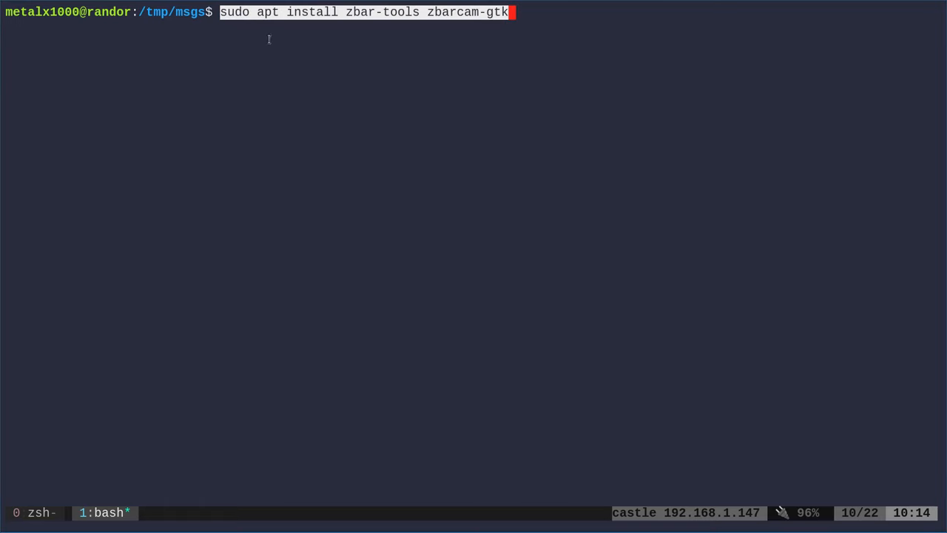
mouse_move(372, 15)
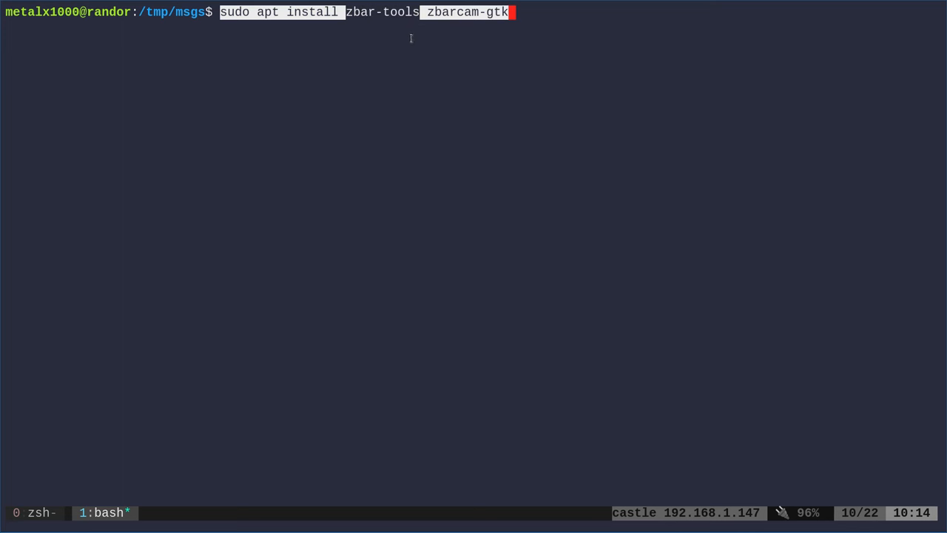
mouse_move(415, 44)
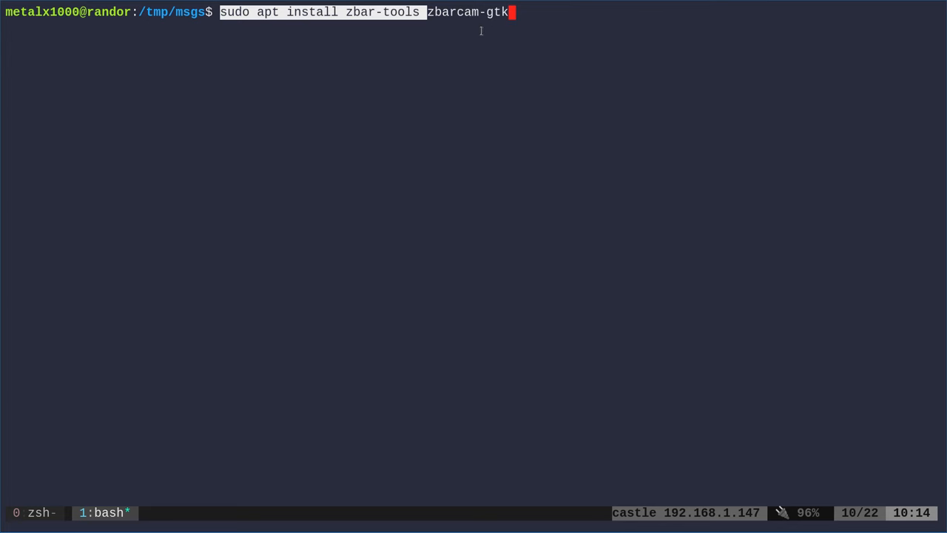
mouse_move(483, 34)
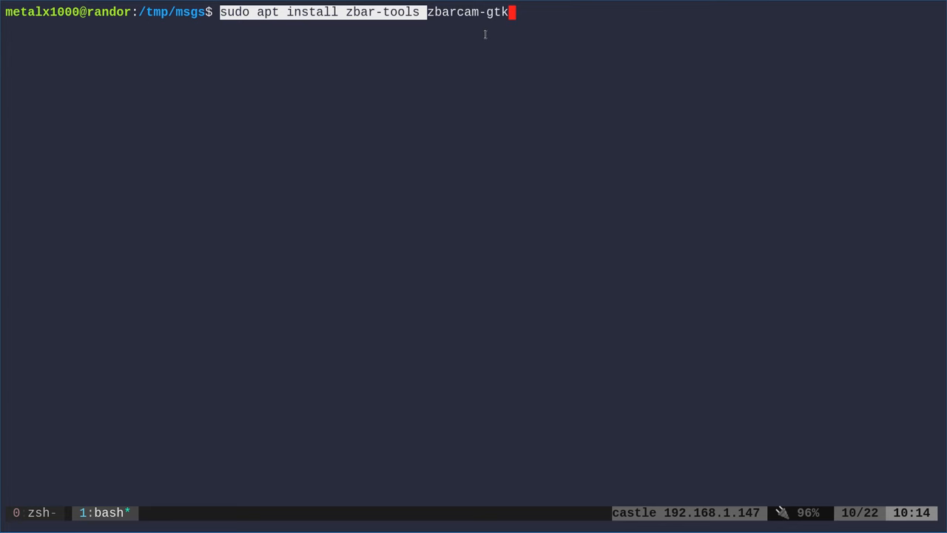
type("ls")
key("Return")
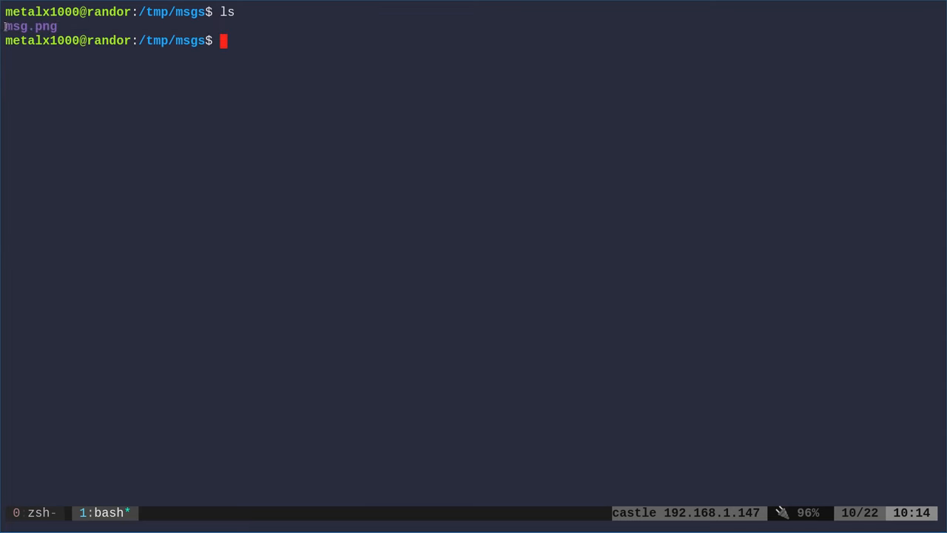
Decode msg.png with zbarimg, printing QR-Code:This is my message
double_click(31, 27)
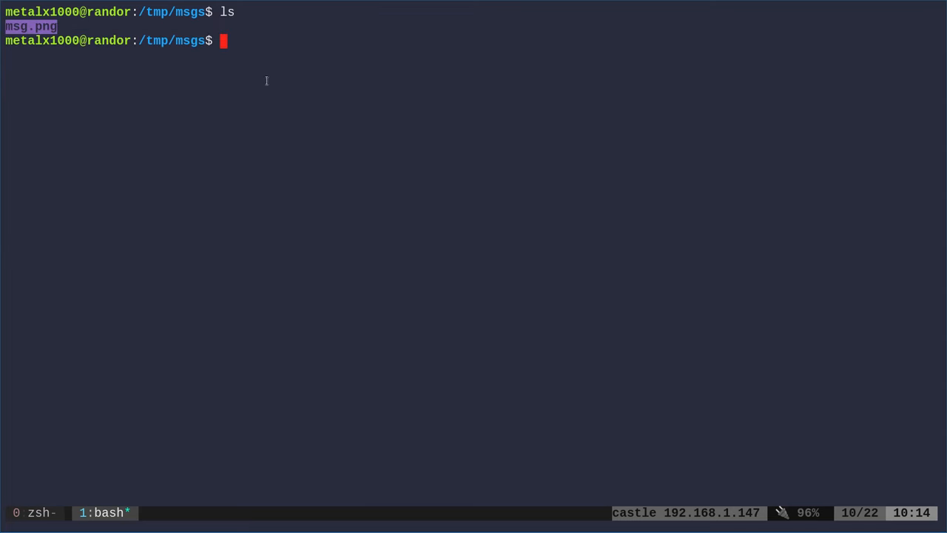
mouse_move(256, 96)
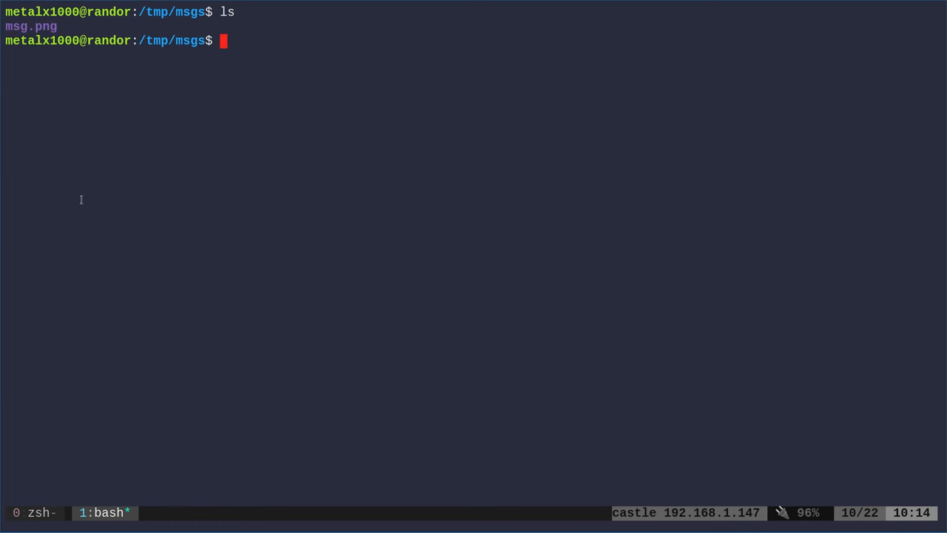
type("zbar")
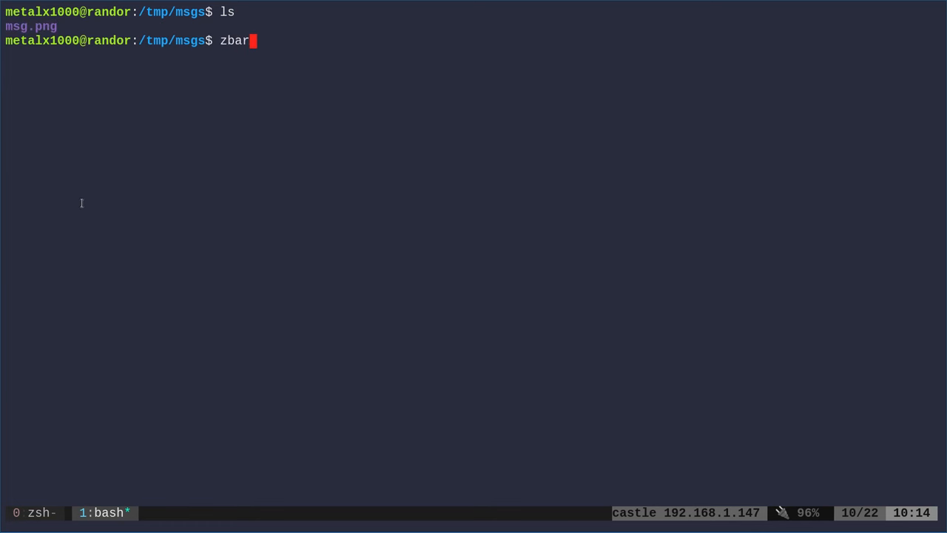
type("img msg.png")
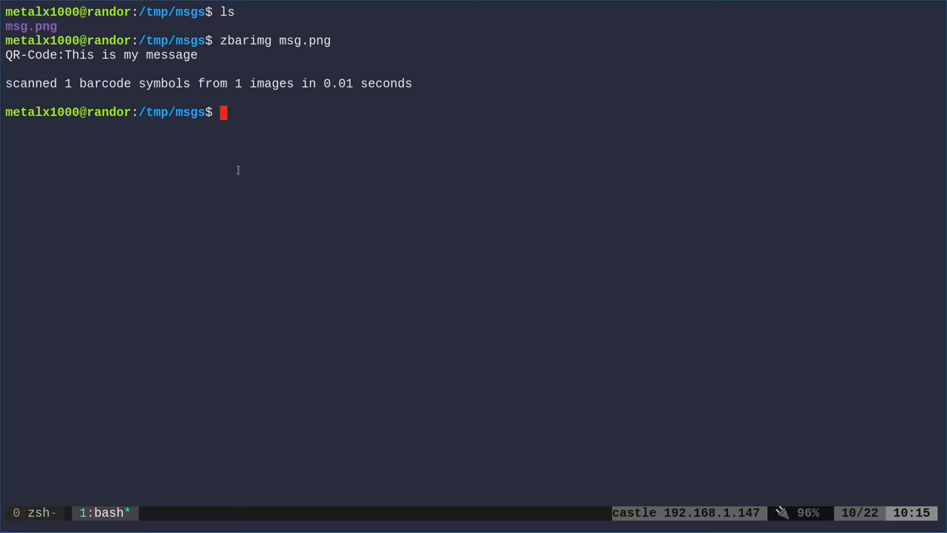
mouse_move(224, 172)
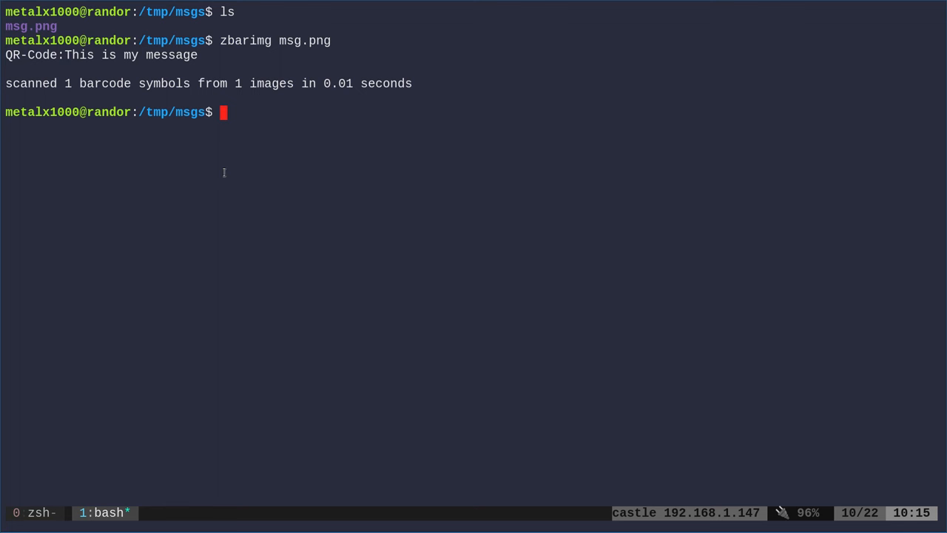
Read the zbarimg manual page for the --quiet option and quit it
type("ma")
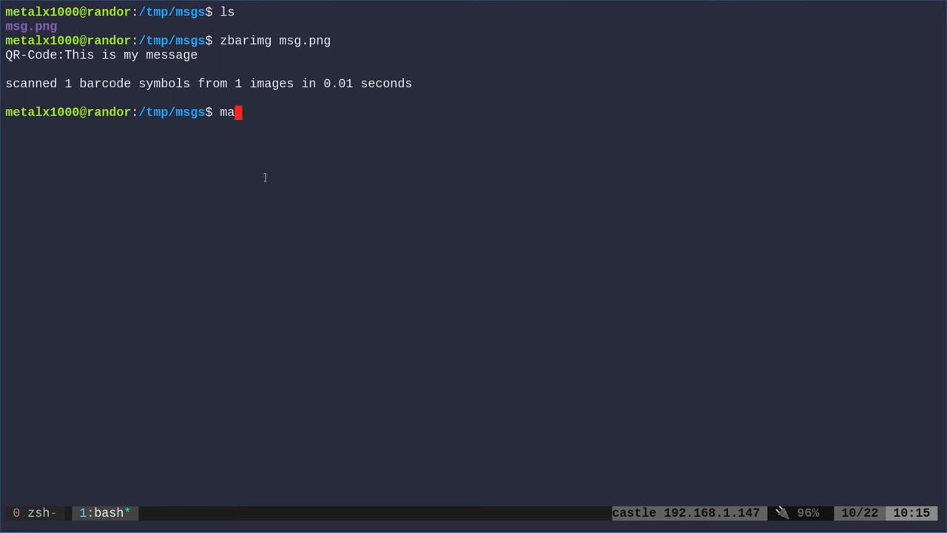
type("n zbar")
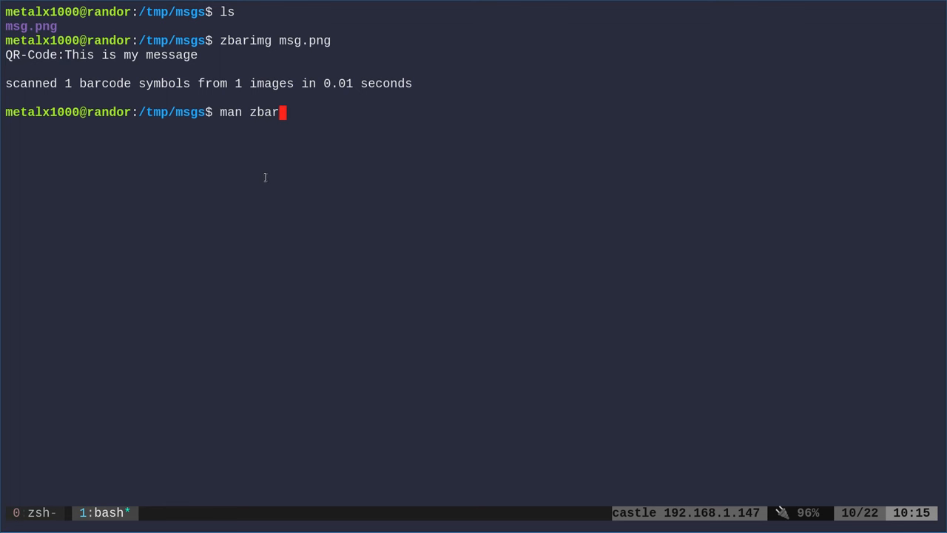
key("Return")
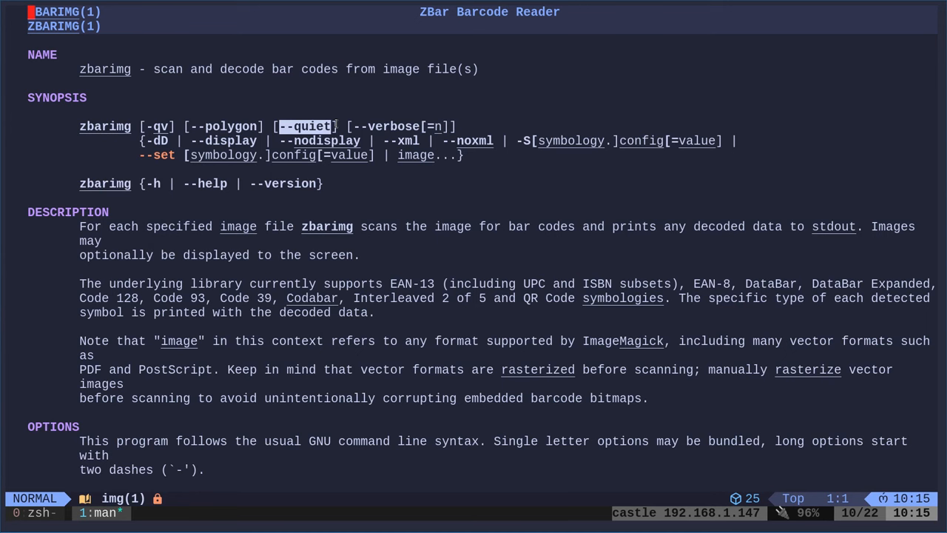
key("q")
type("zbarimg msg.png")
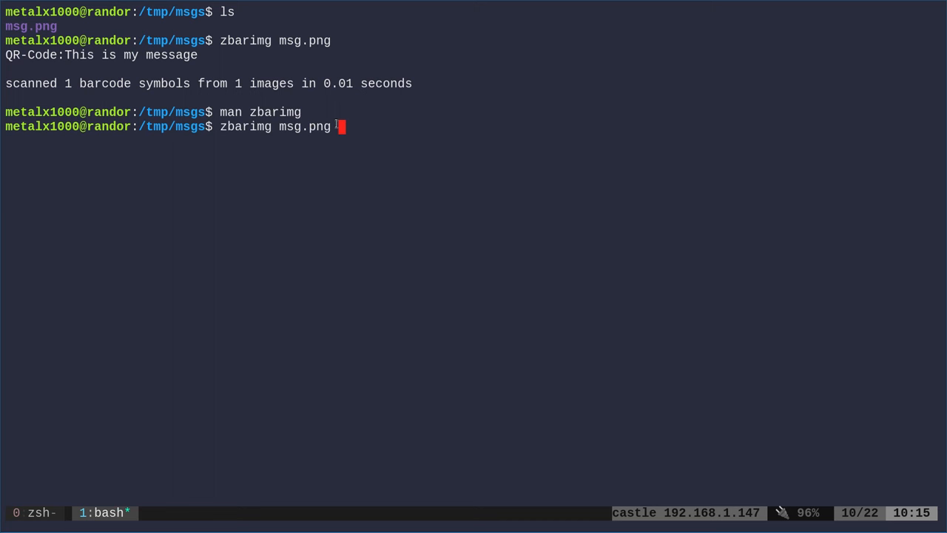
Decode msg.png with zbarimg --quiet so only 'QR-Code:This is my message' prints
type("--quiet")
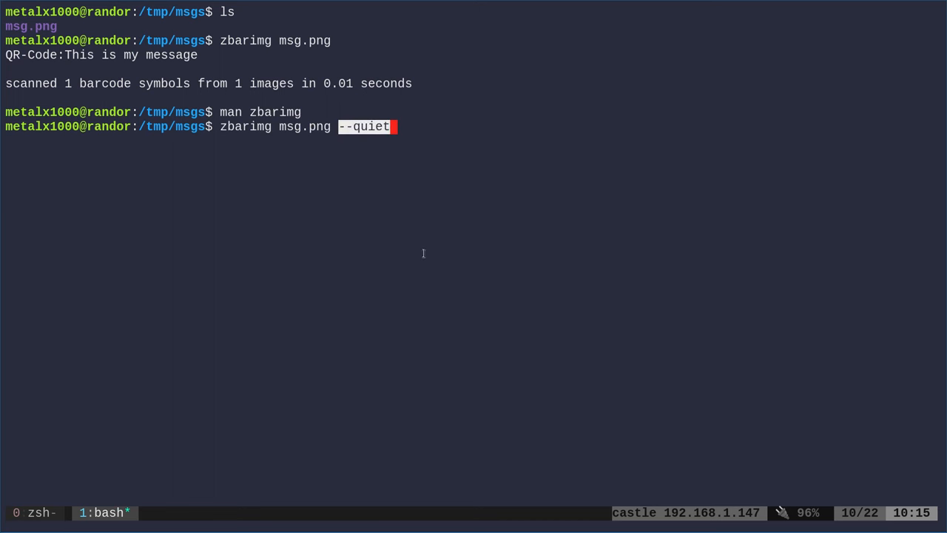
key("Return")
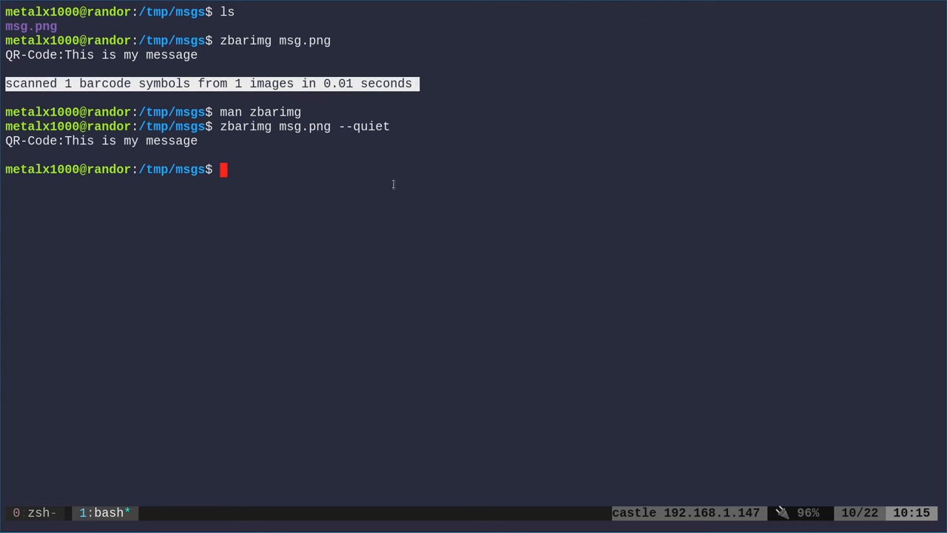
mouse_move(344, 214)
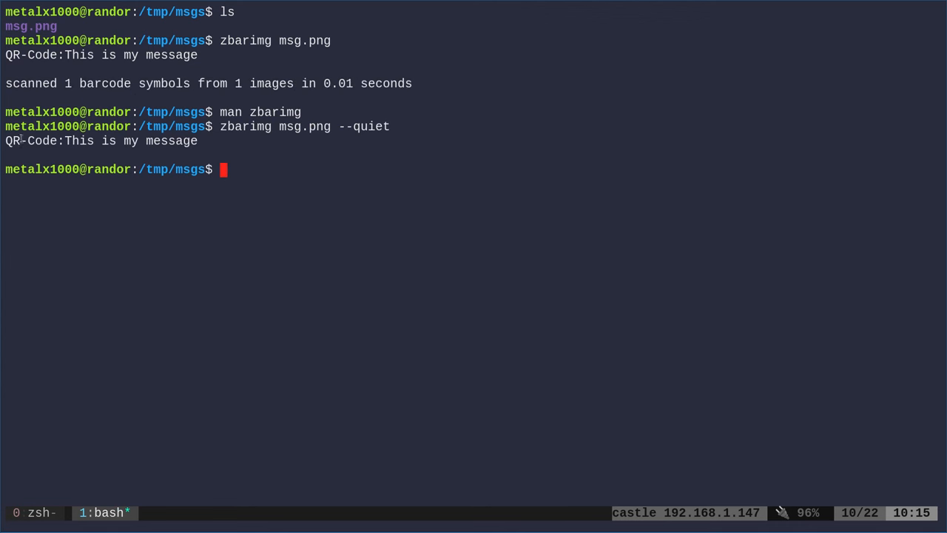
double_click(34, 141)
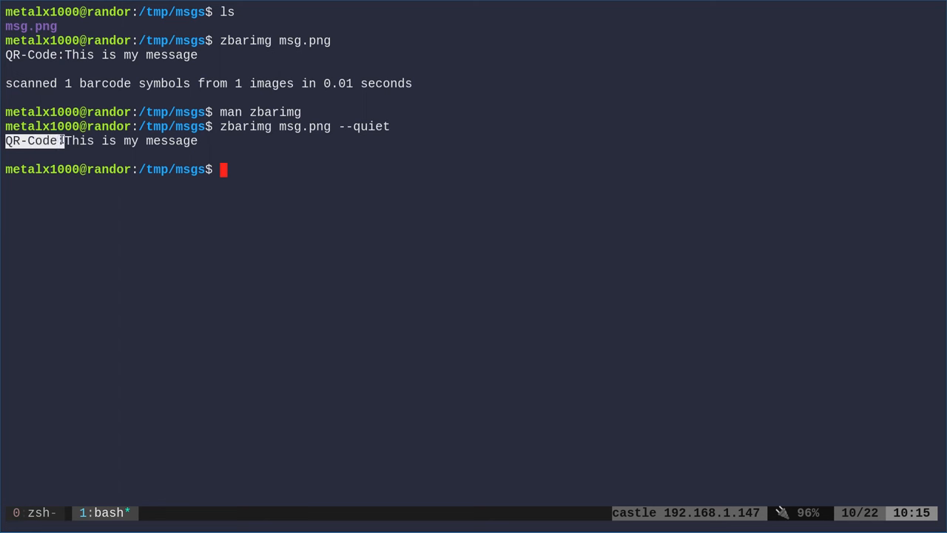
double_click(246, 126)
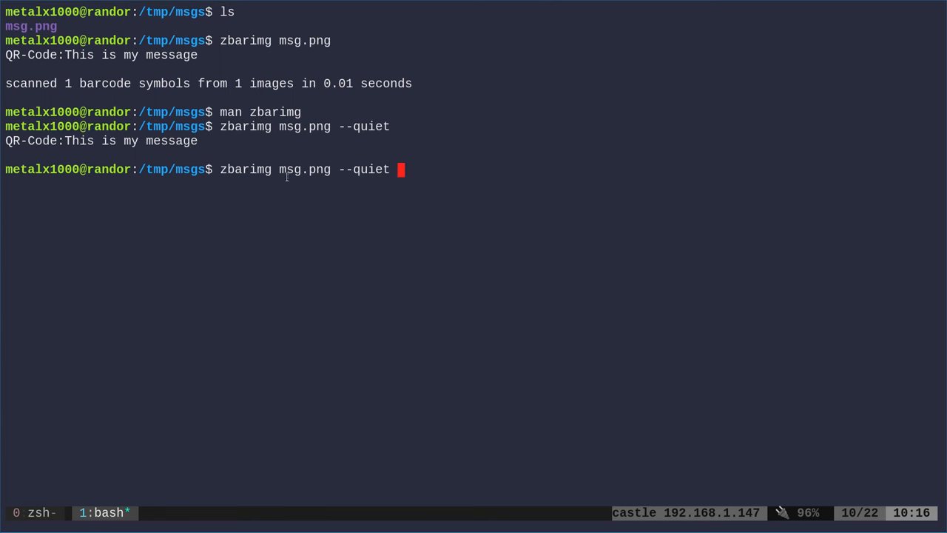
Decode msg.png with zbarimg --quiet --raw so only 'This is my message' prints
type("--raw")
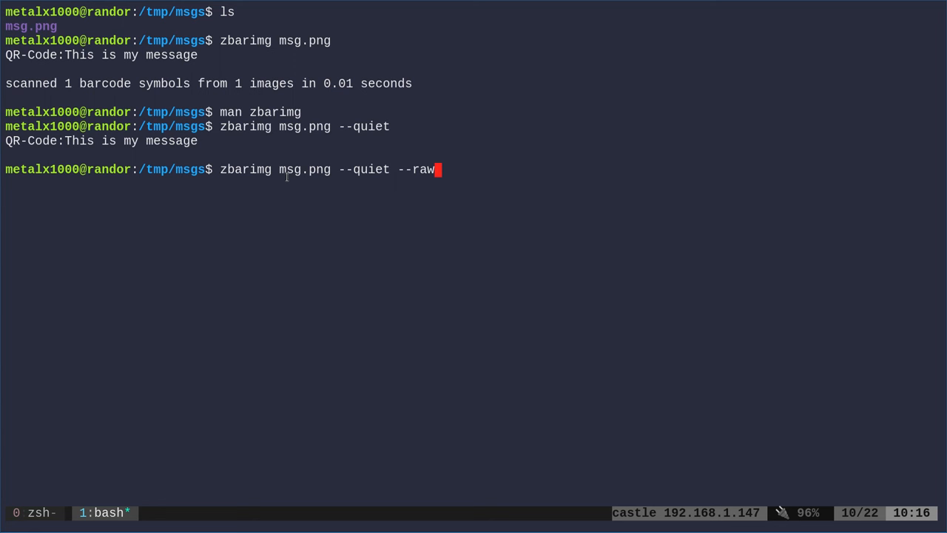
key("Return")
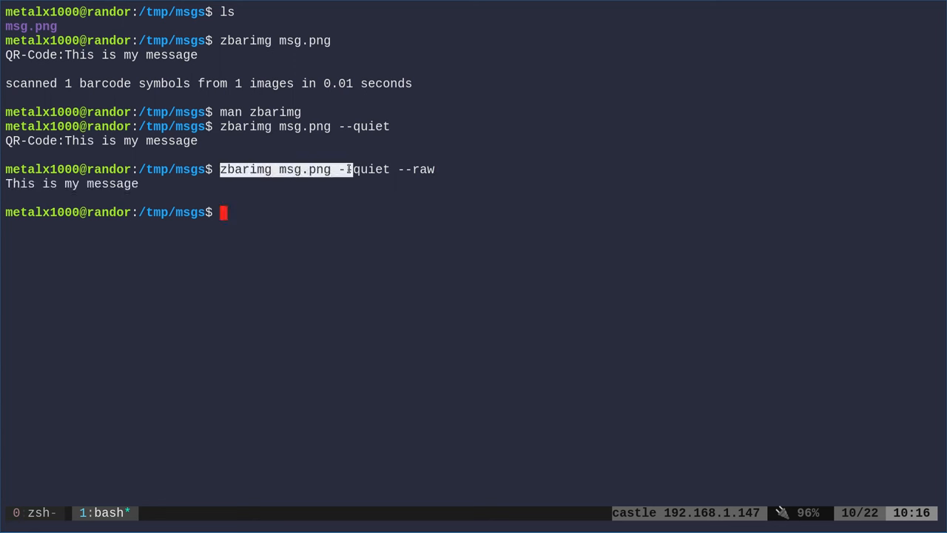
double_click(304, 170)
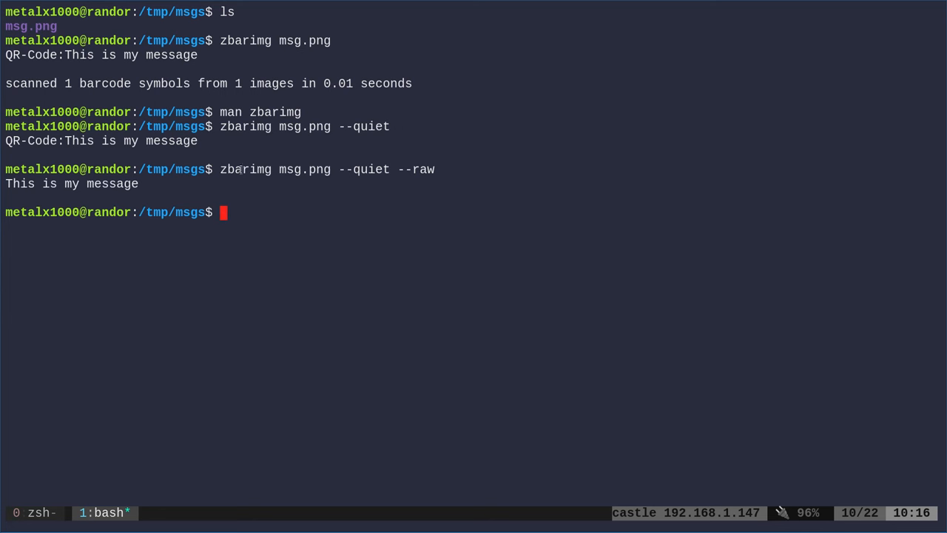
double_click(246, 168)
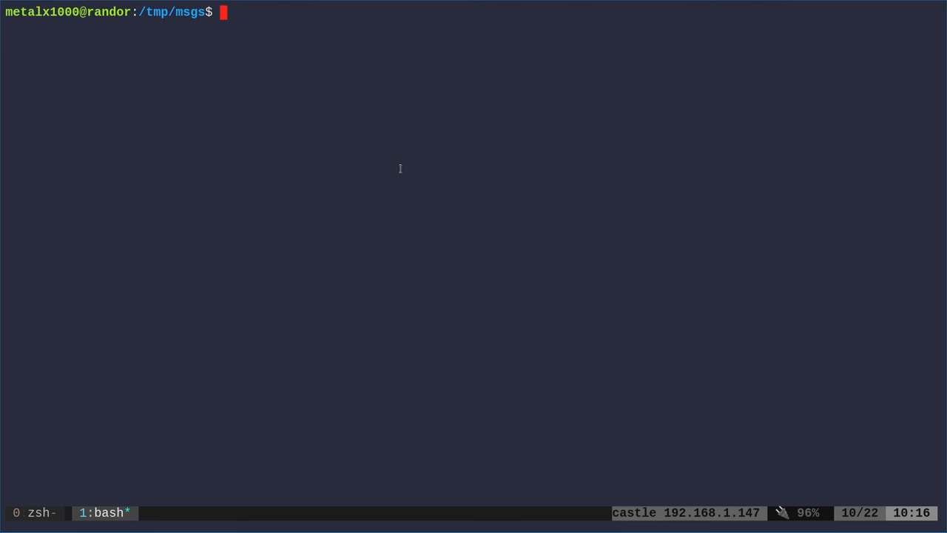
mouse_move(440, 164)
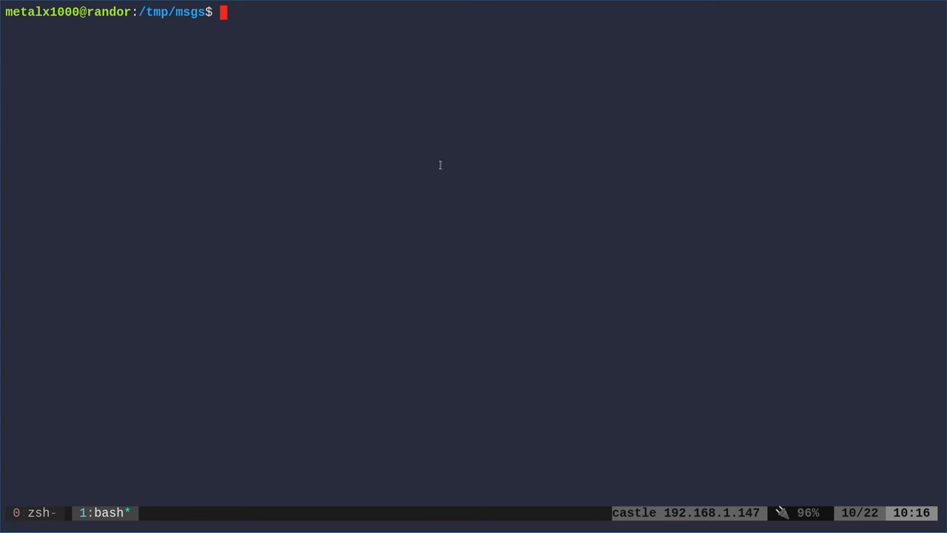